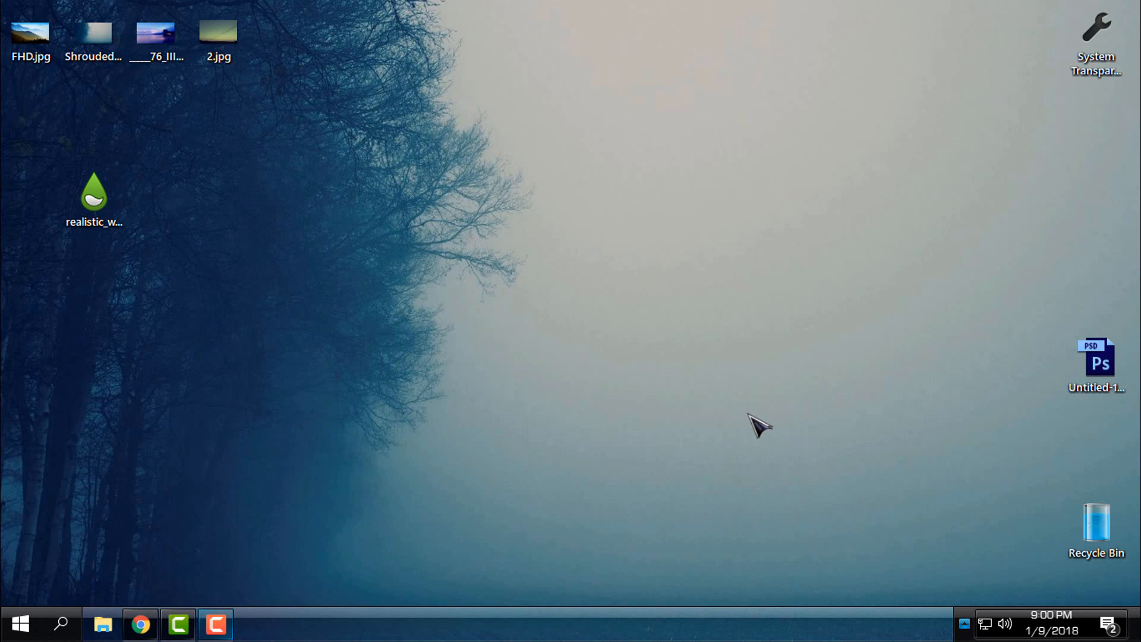
mouse_move(280, 401)
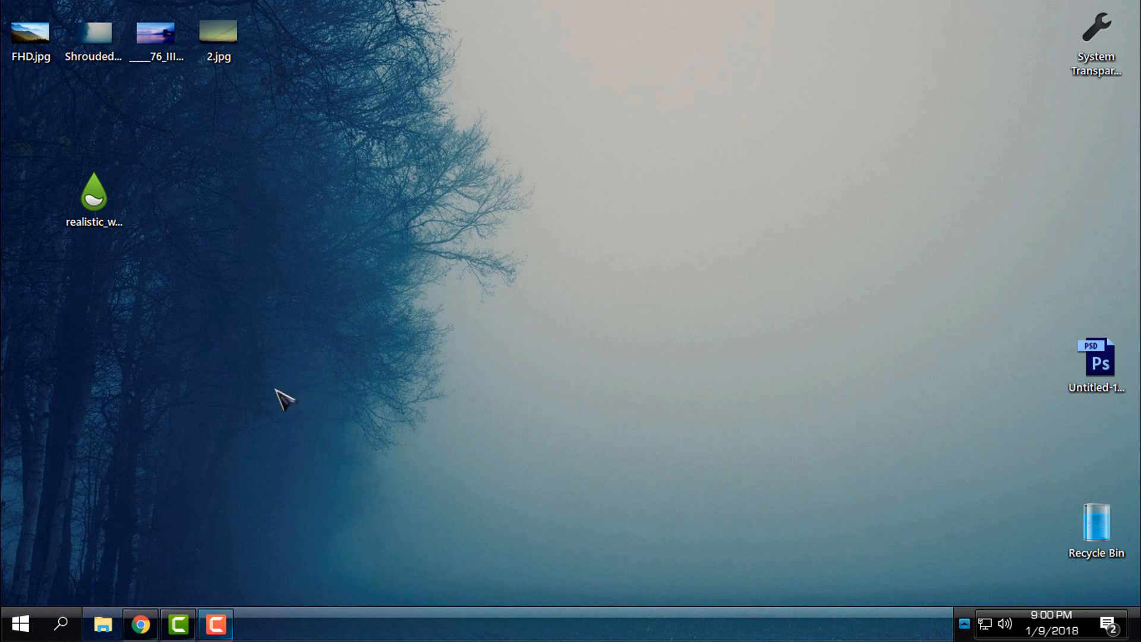
Install the realistic_weather_forecast_5 .rmskin package from the desktop via the Skin Installer.
click(93, 190)
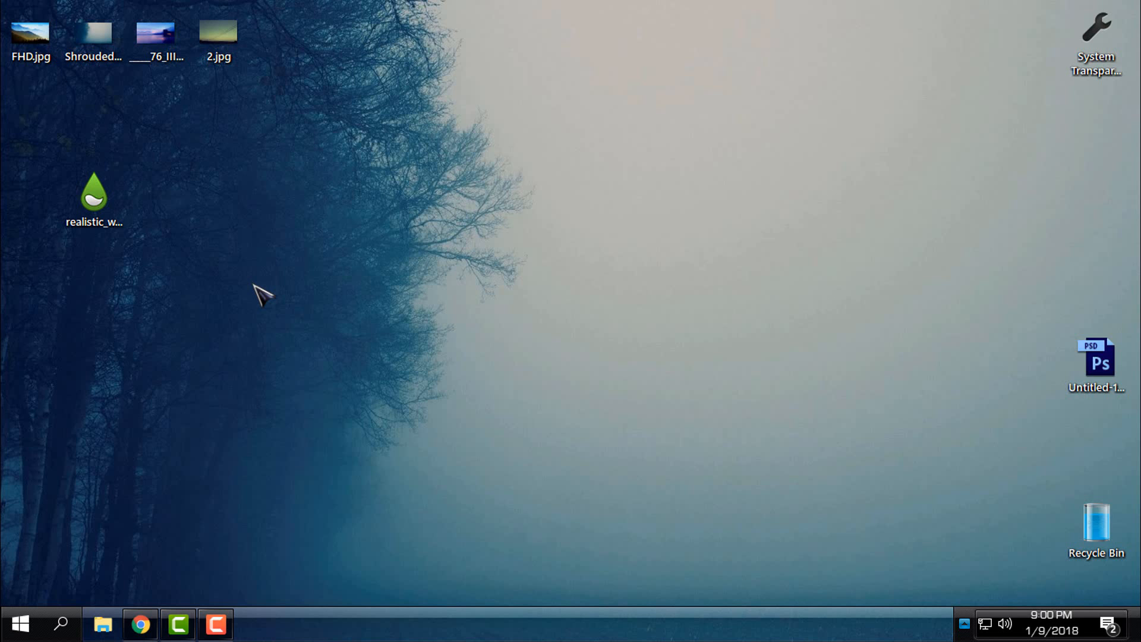
mouse_move(157, 277)
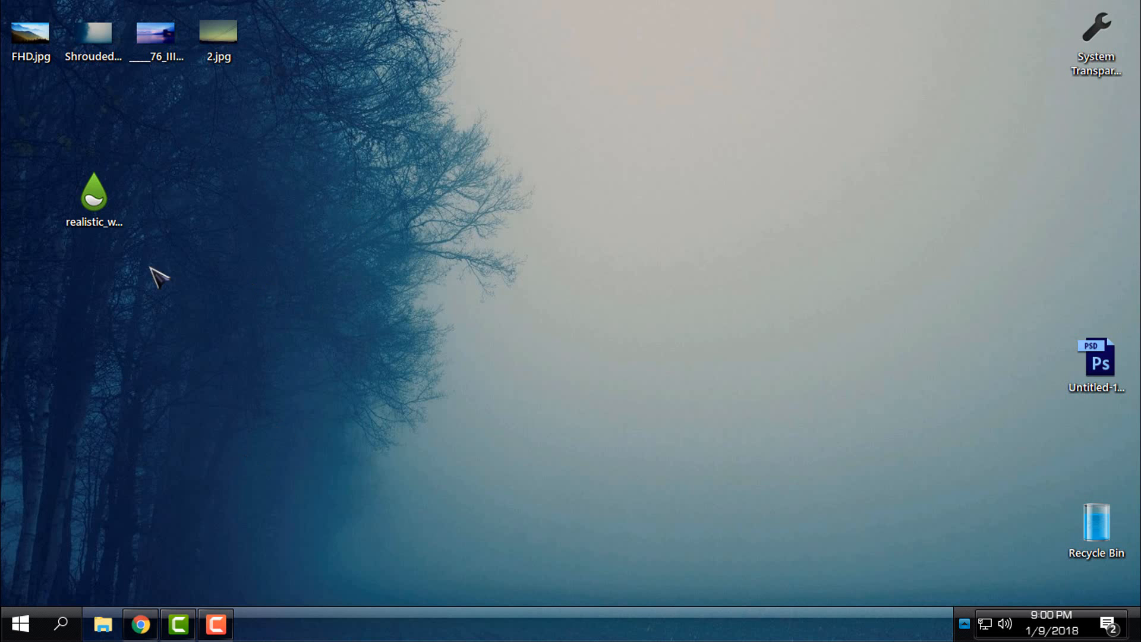
mouse_move(333, 343)
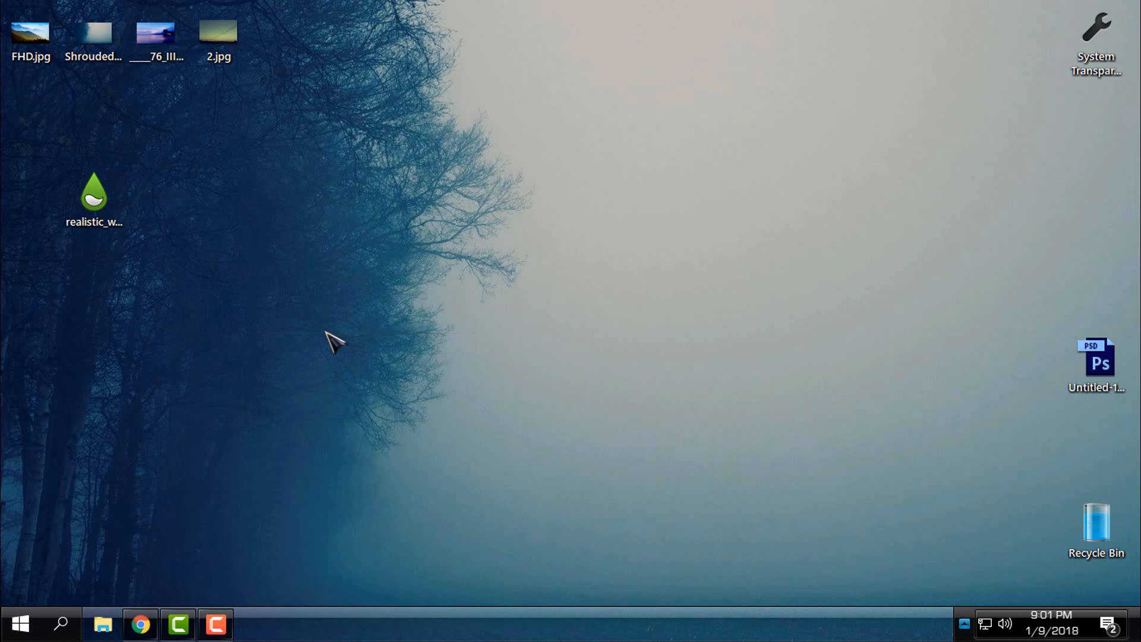
mouse_move(316, 295)
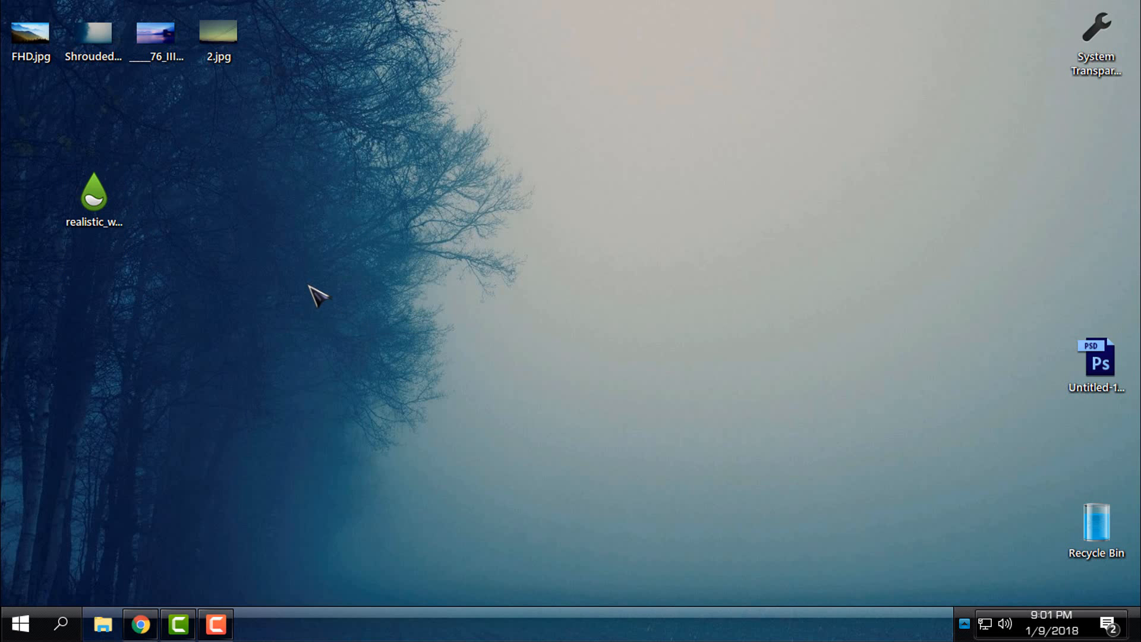
click(93, 197)
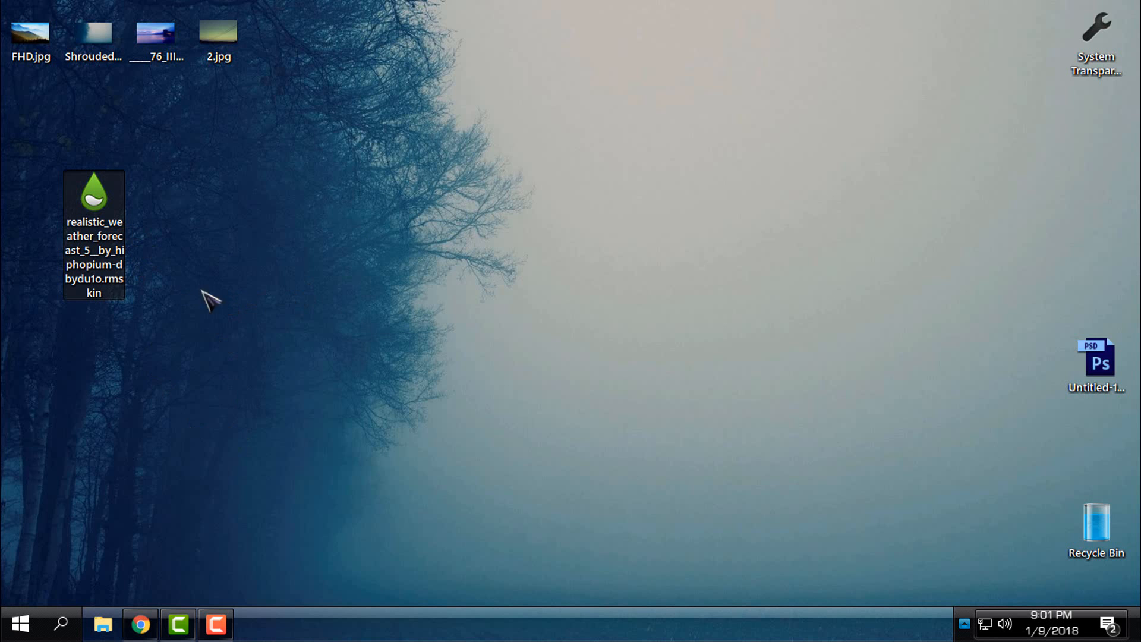
mouse_move(110, 411)
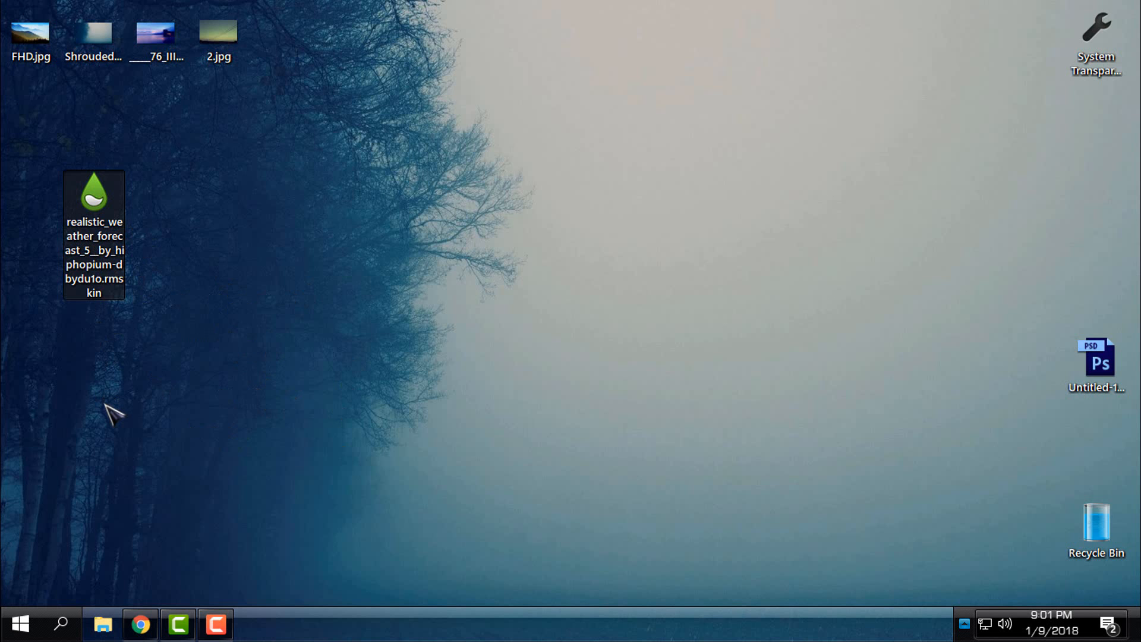
mouse_move(124, 264)
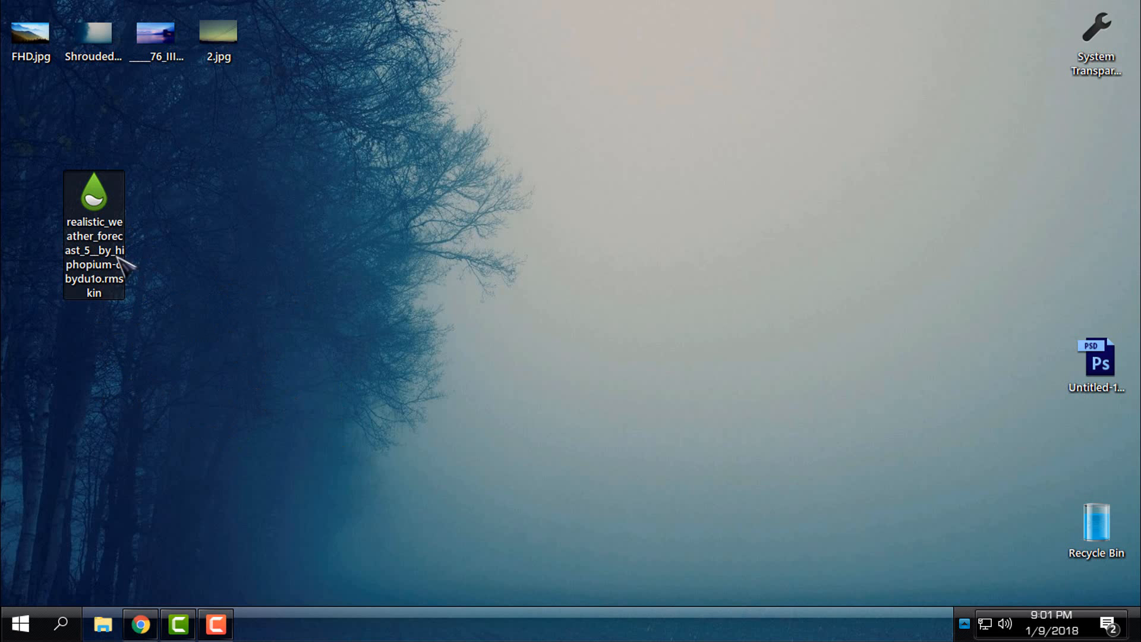
double_click(94, 193)
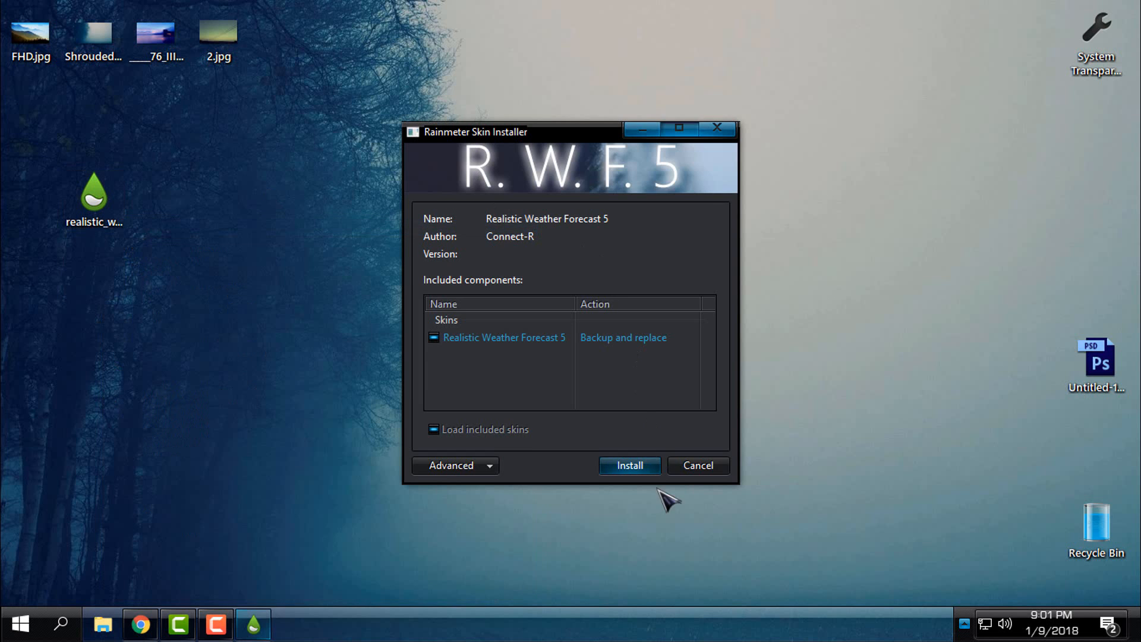
click(629, 465)
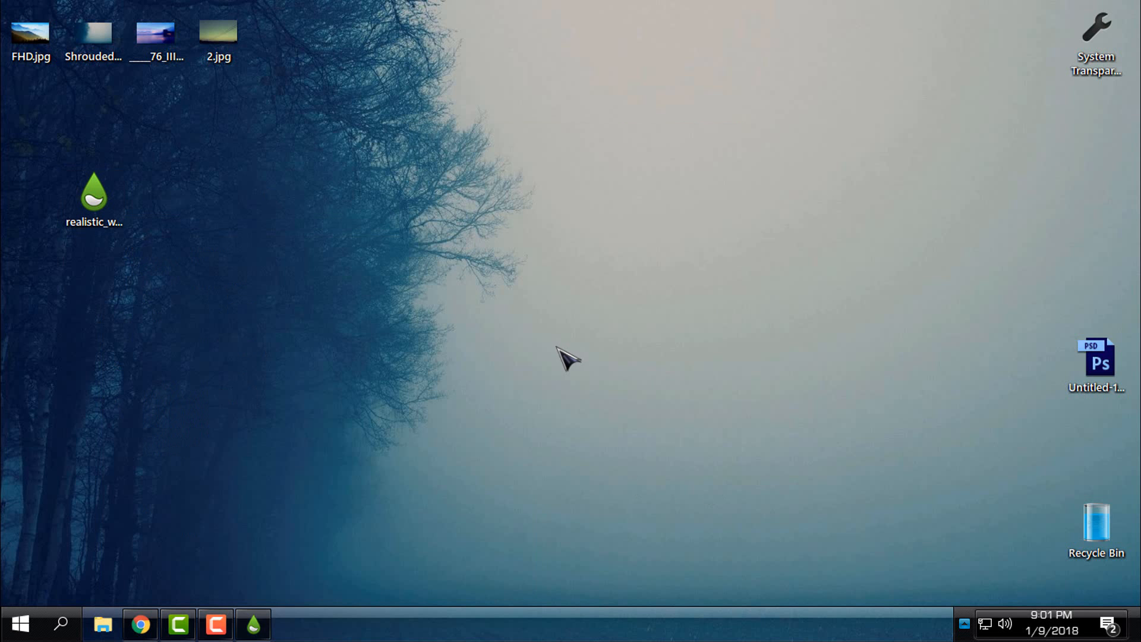
Let the skin load Madrid's weather, then reveal the hidden tray icons to find Rainmeter.
click(252, 624)
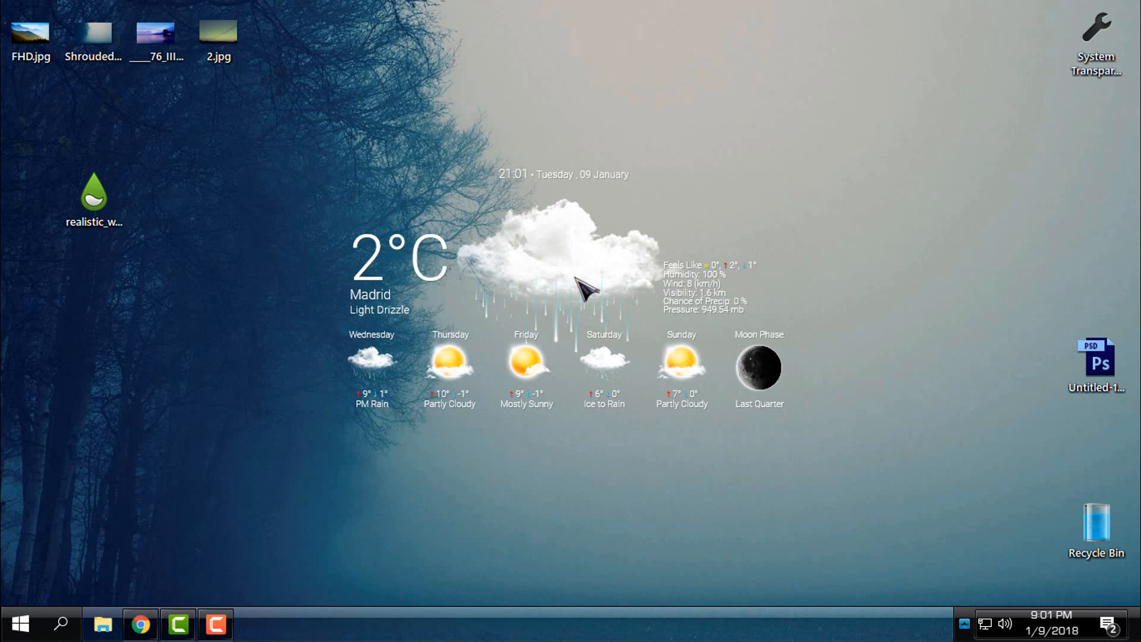
mouse_move(211, 372)
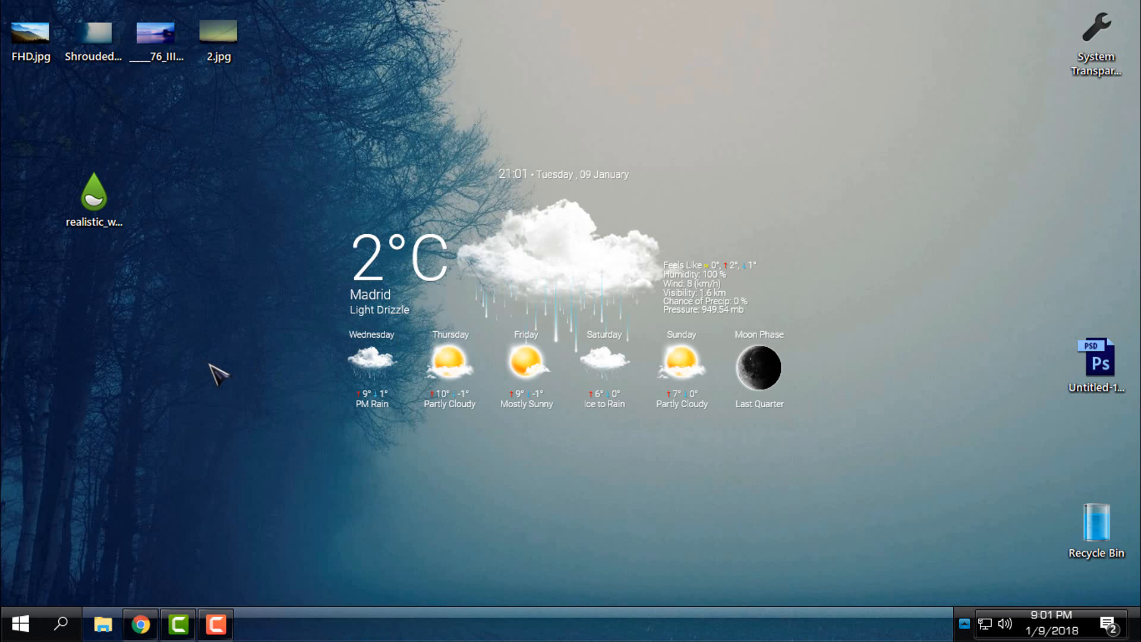
mouse_move(987, 590)
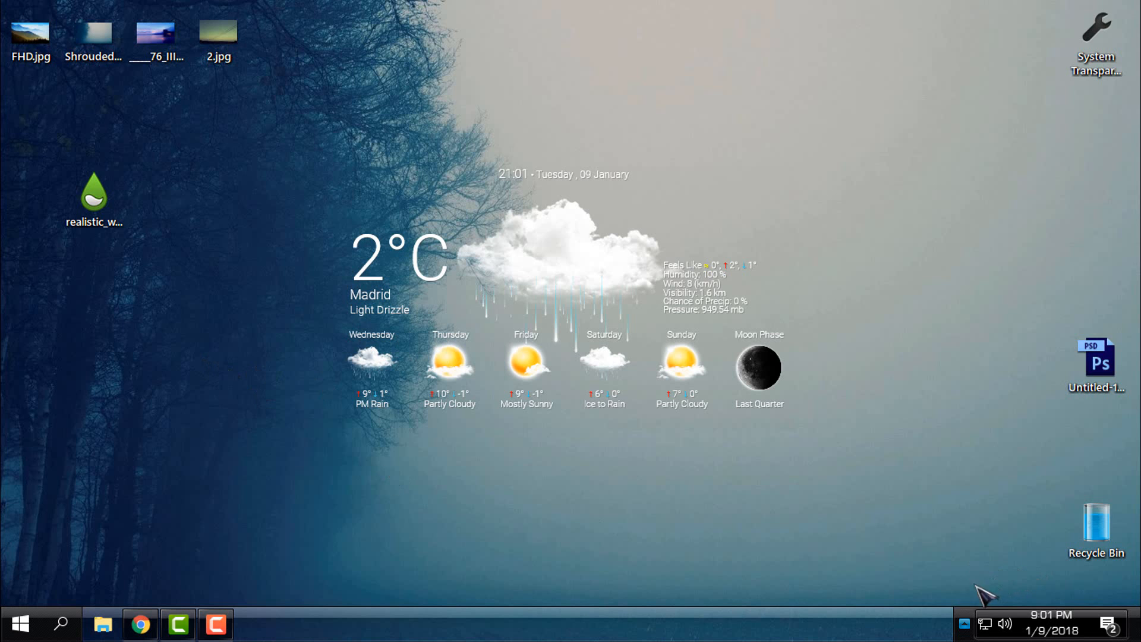
click(962, 624)
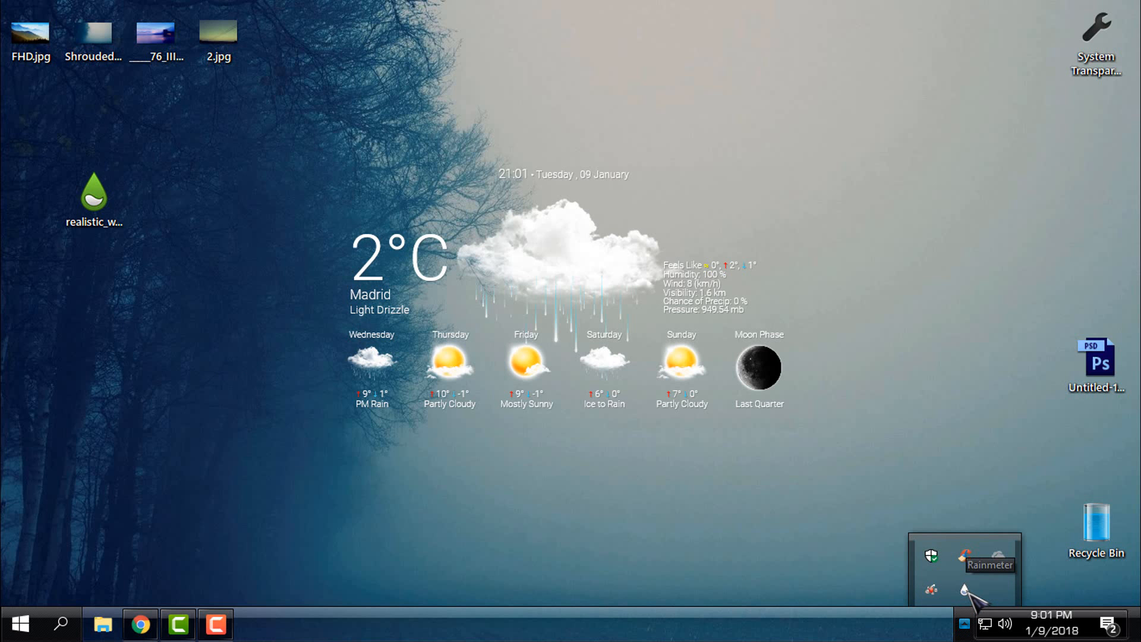
Manage skins from the tray icon and select Realistic Weather Forecast 5 > Settings > Settings.ini.
right_click(966, 590)
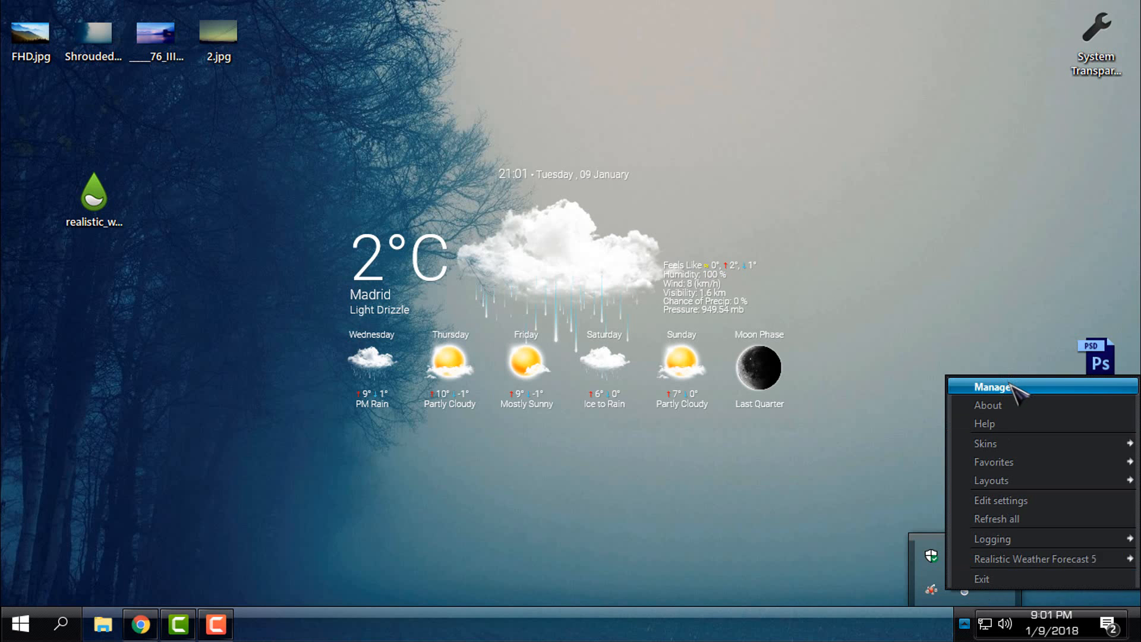
click(990, 386)
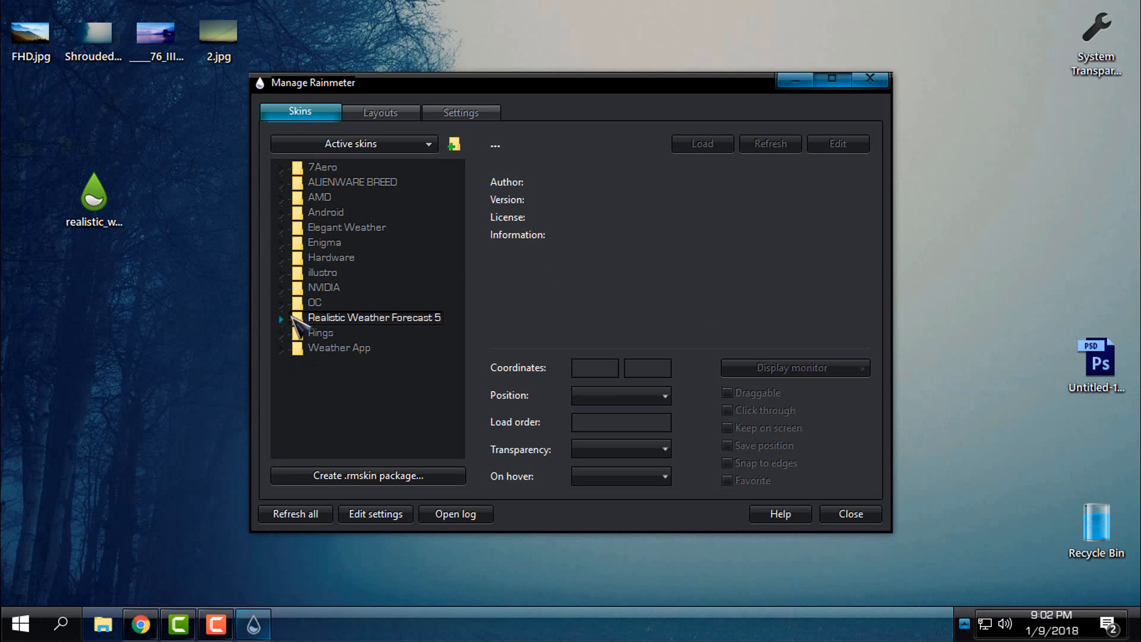
mouse_move(357, 336)
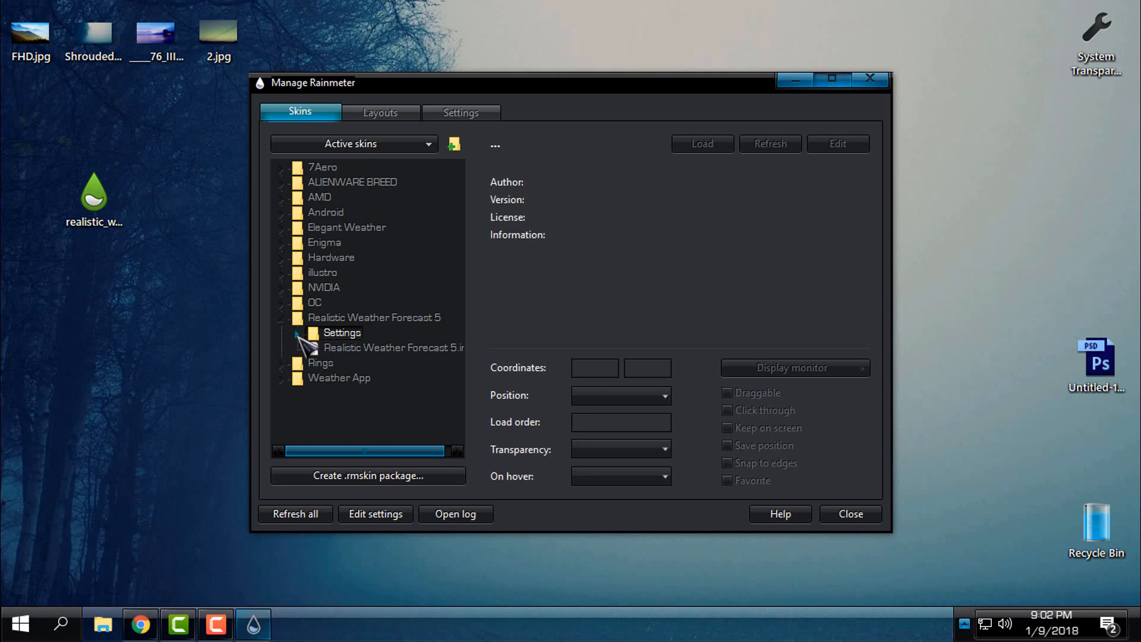
click(342, 333)
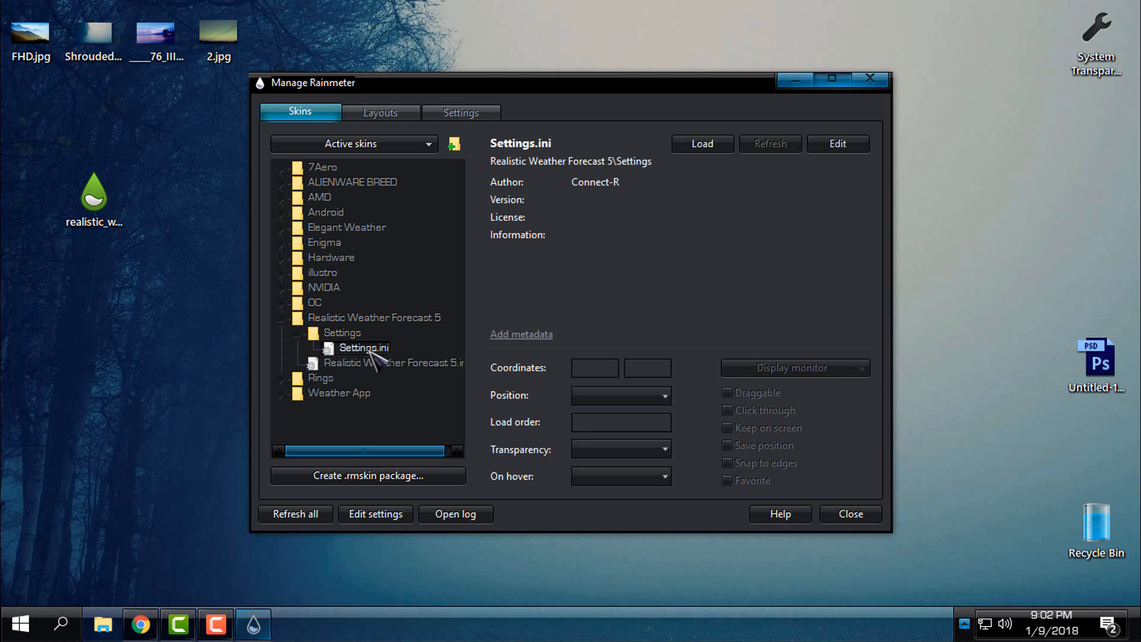
right_click(365, 348)
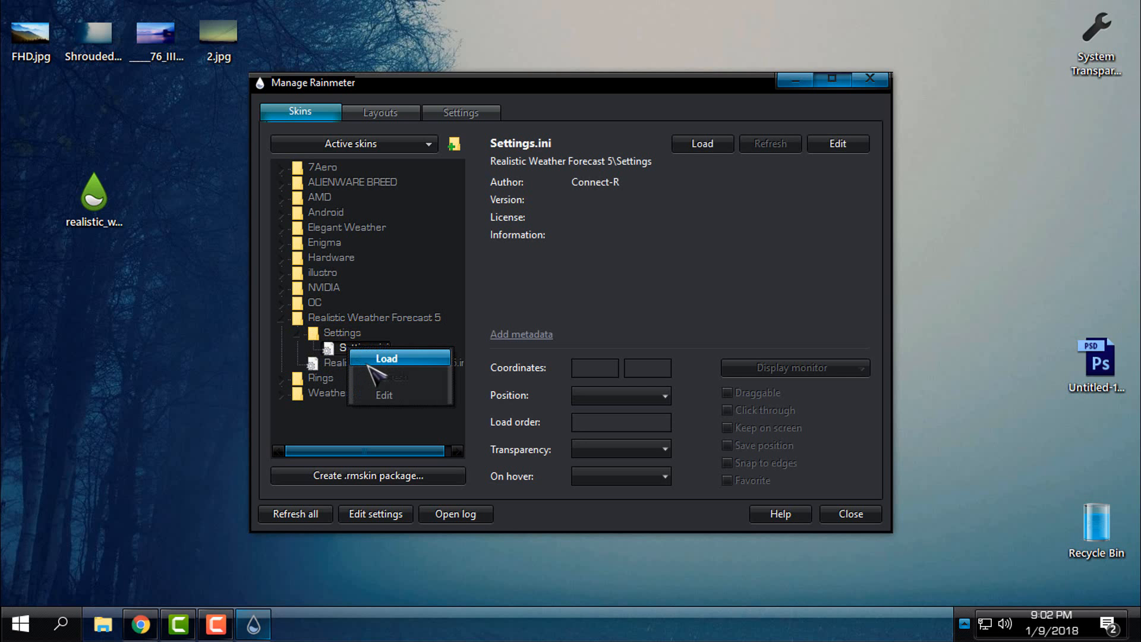
click(386, 358)
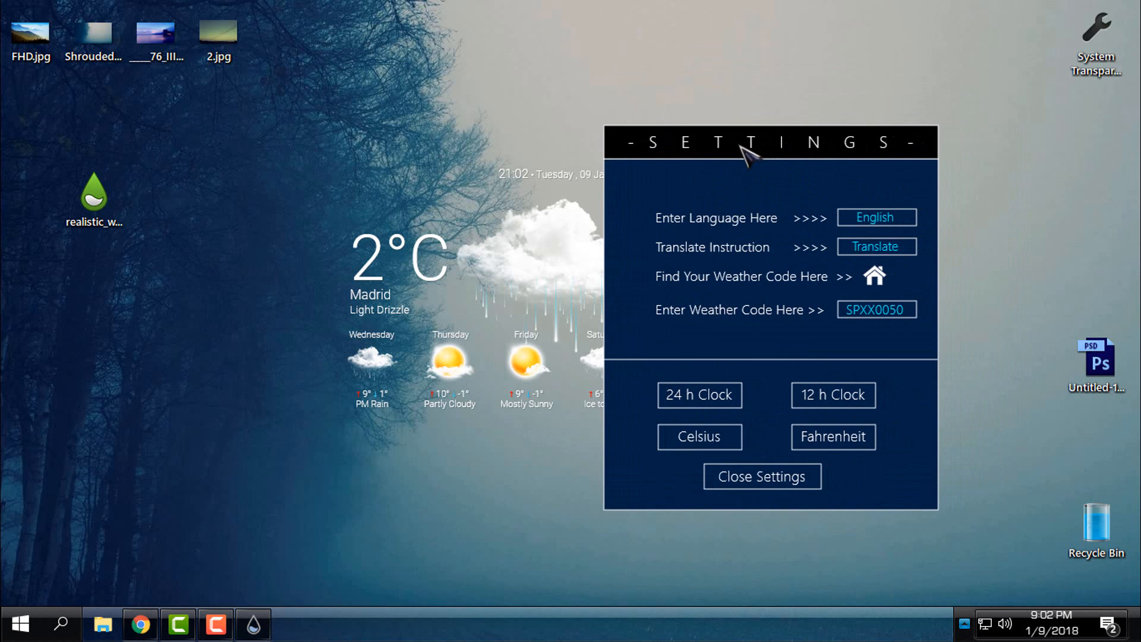
mouse_move(726, 257)
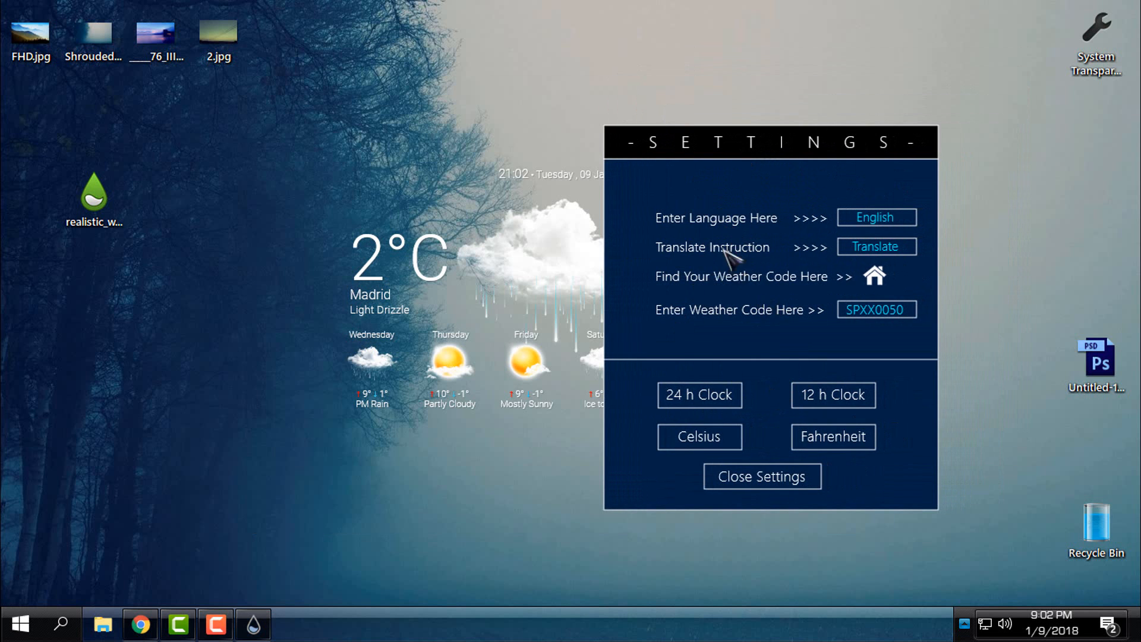
mouse_move(900, 226)
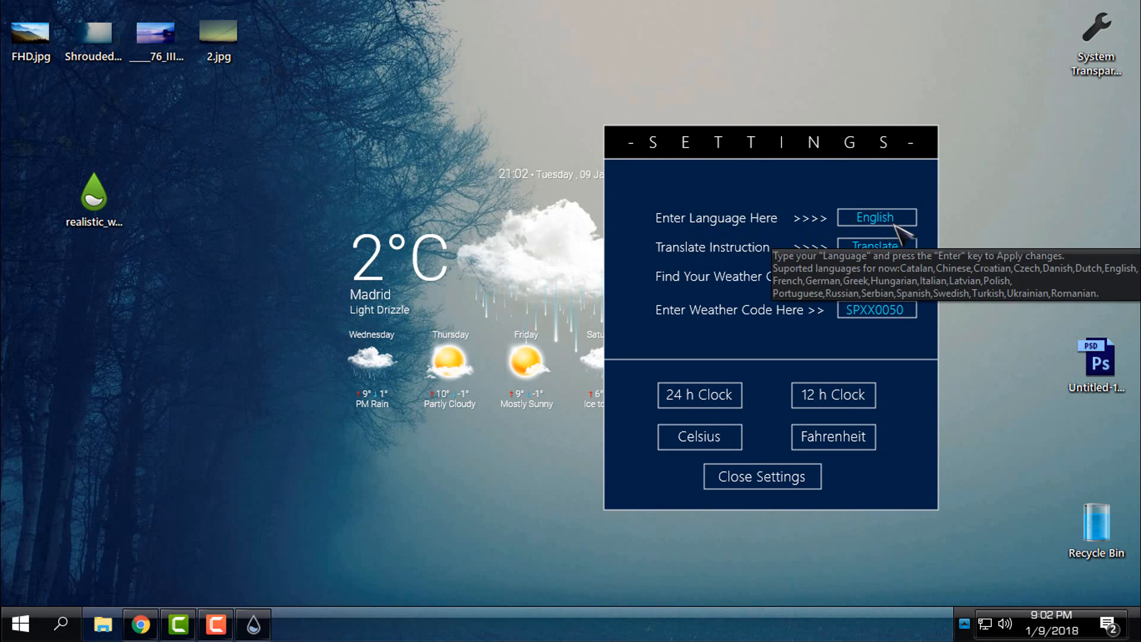
mouse_move(742, 262)
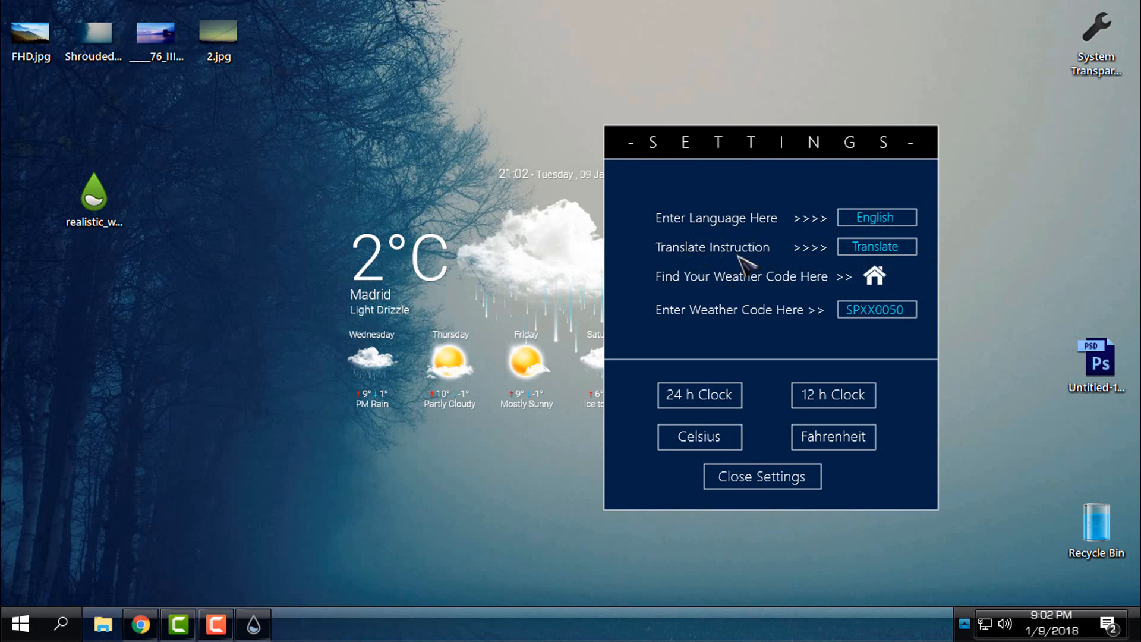
mouse_move(772, 343)
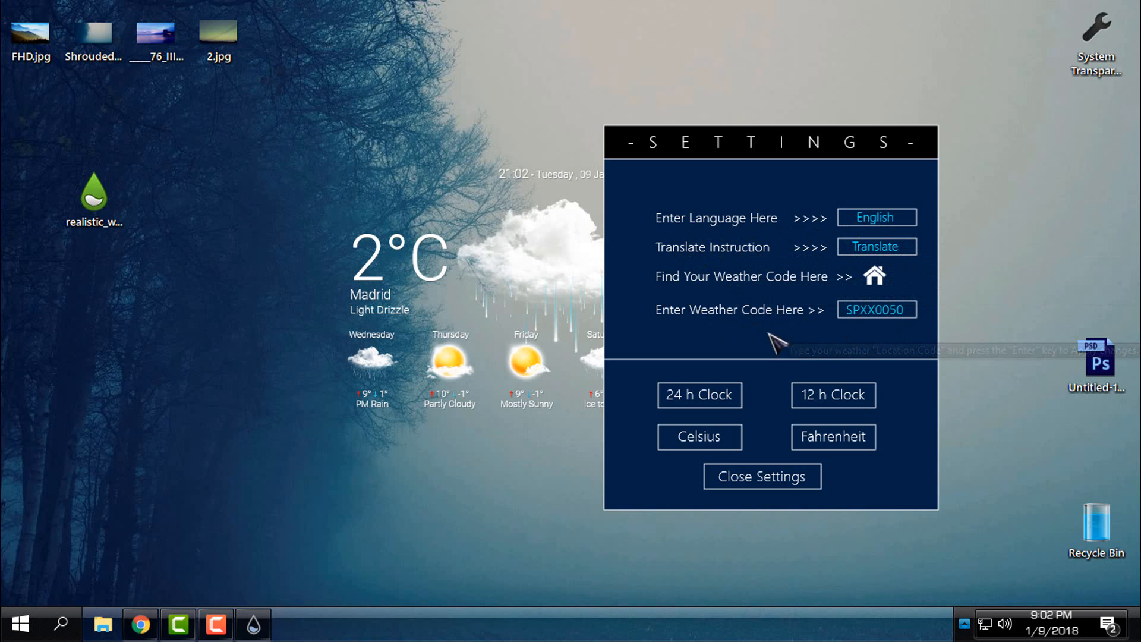
mouse_move(775, 287)
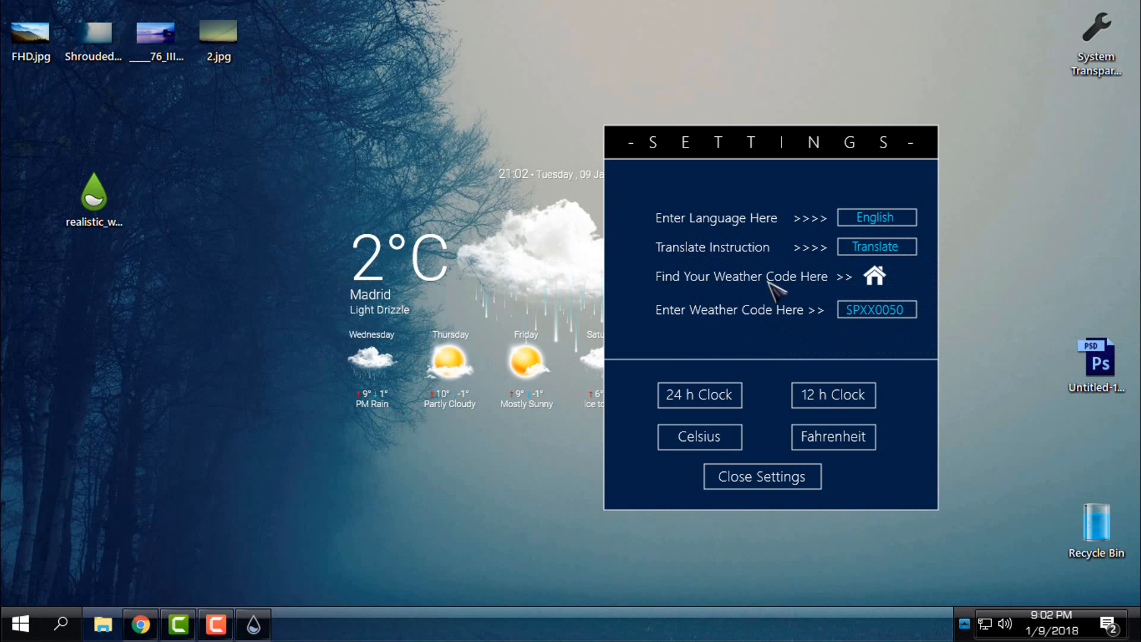
mouse_move(792, 343)
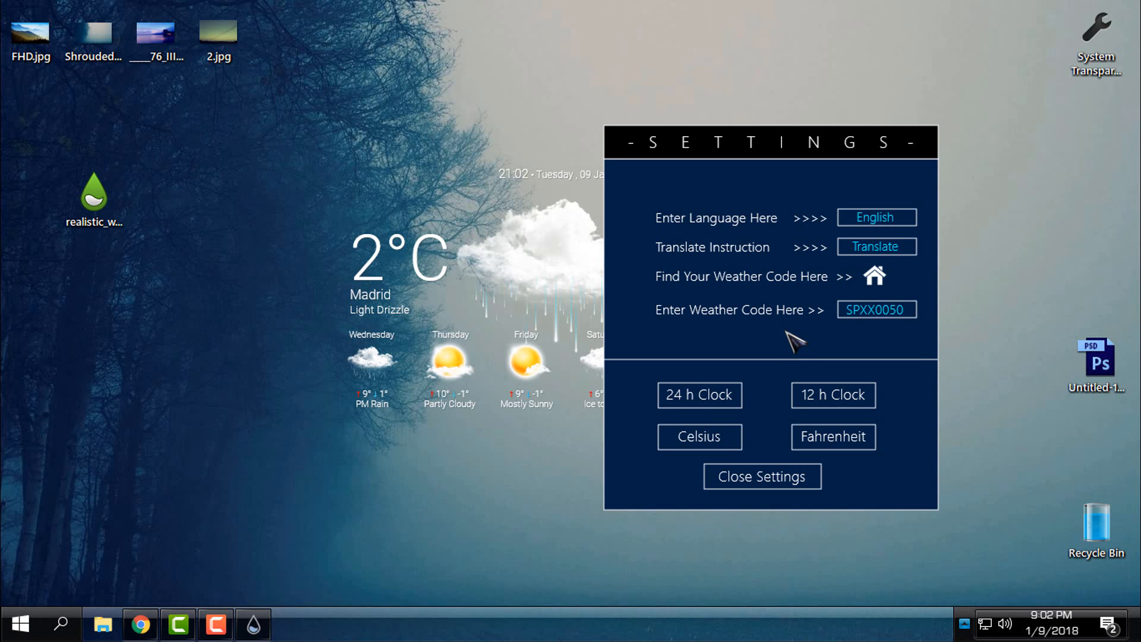
Search weather.codes for 'banja luka' and copy its location code BKXX0001.
click(874, 276)
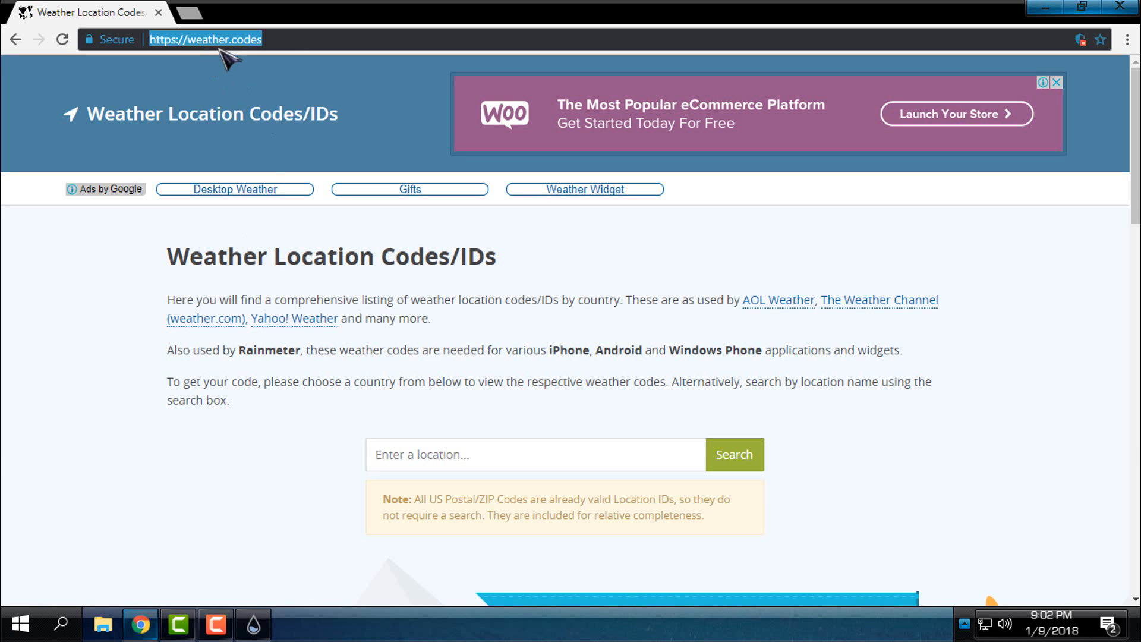
click(535, 454)
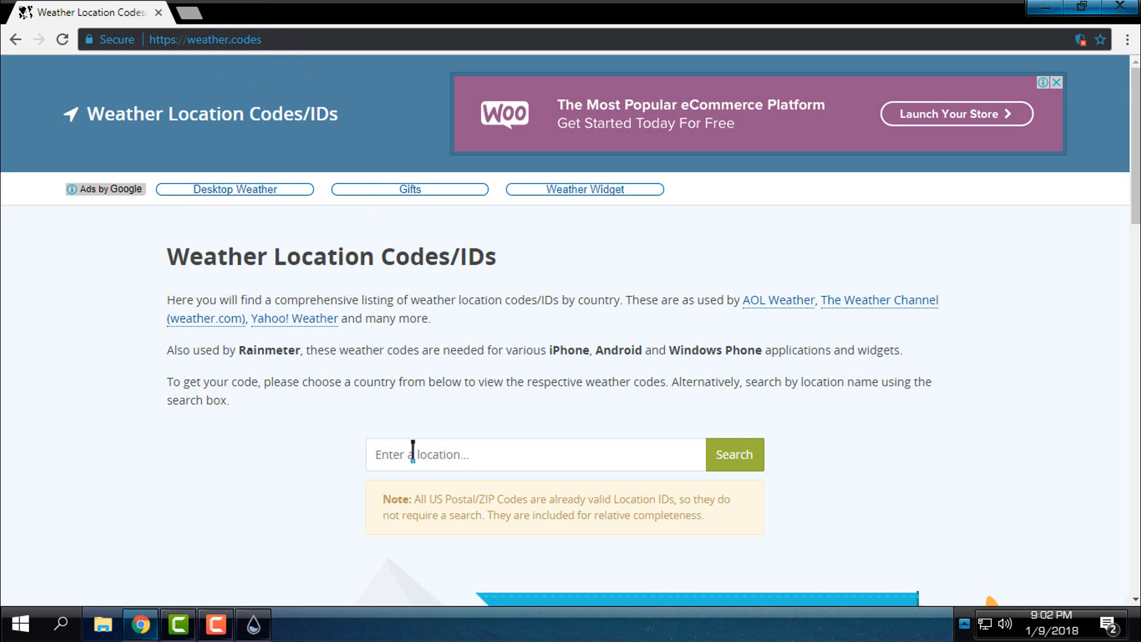
mouse_move(488, 453)
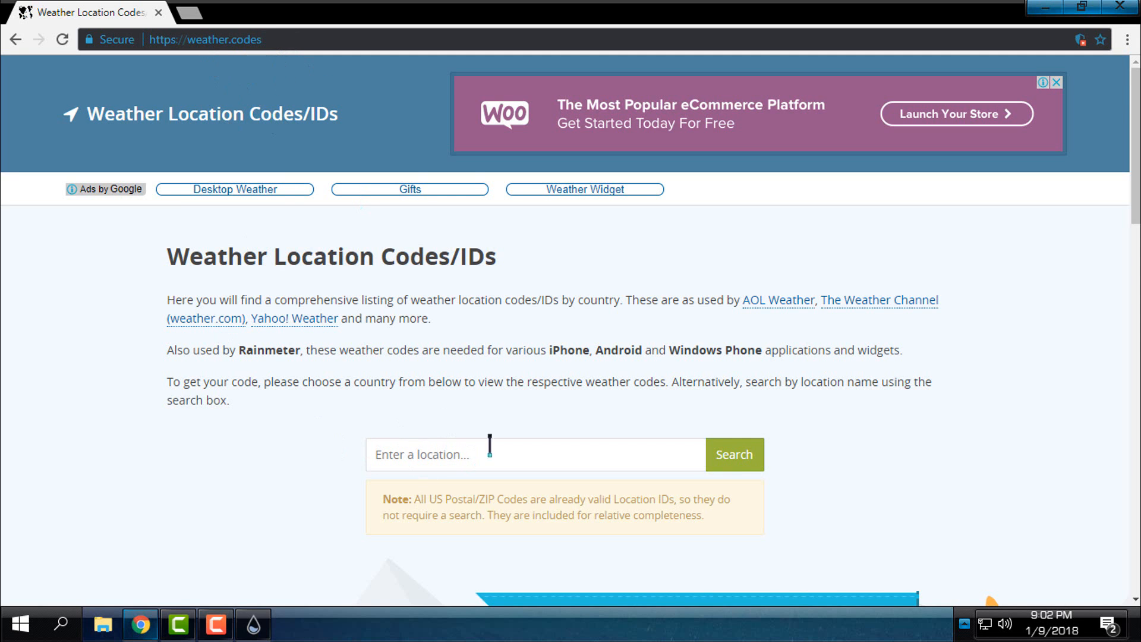
mouse_move(271, 523)
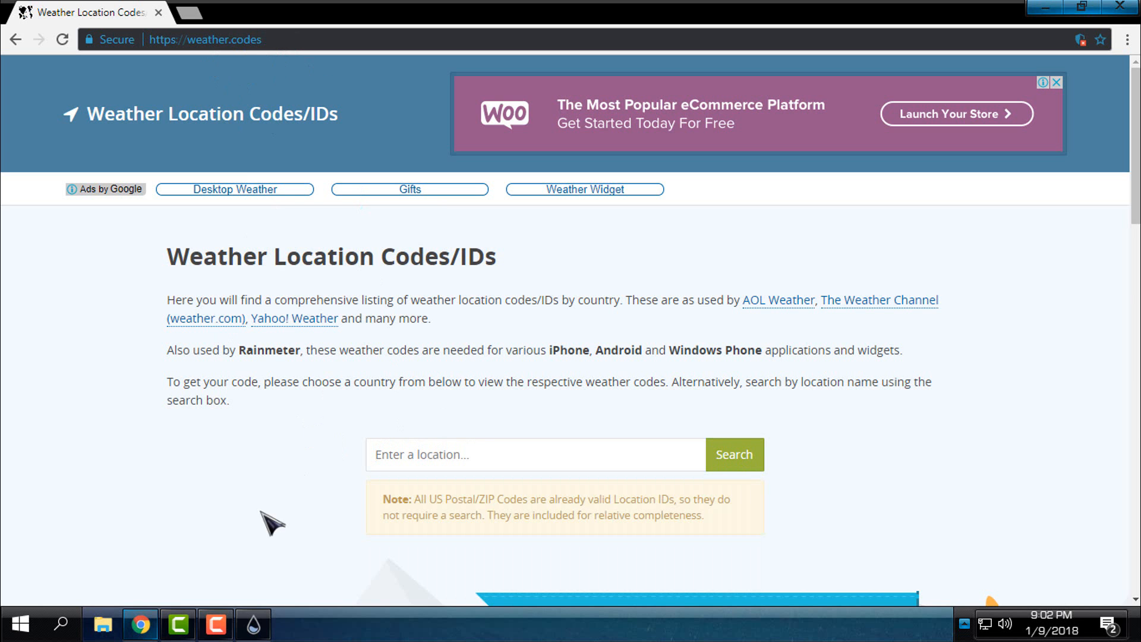
click(535, 455)
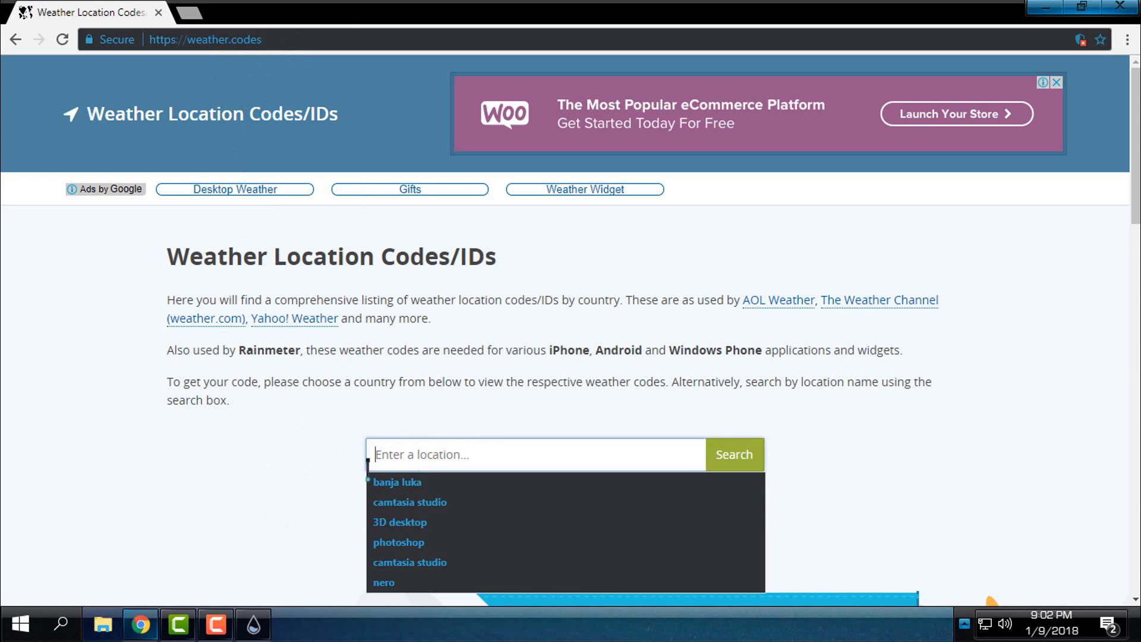
scroll(down, 3)
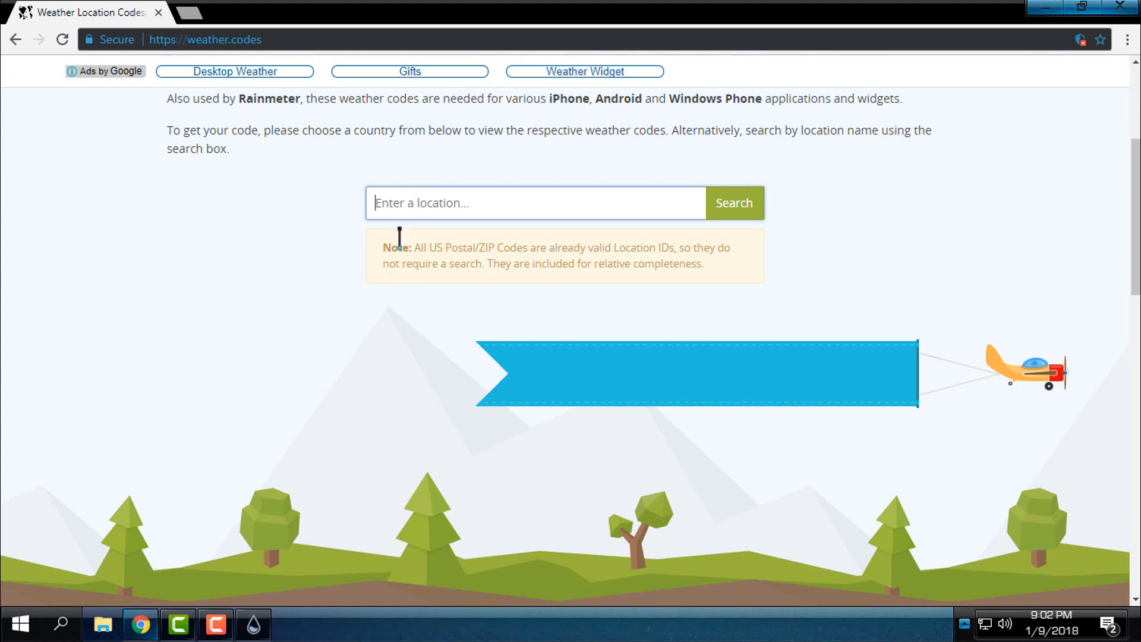
text(banja luka)
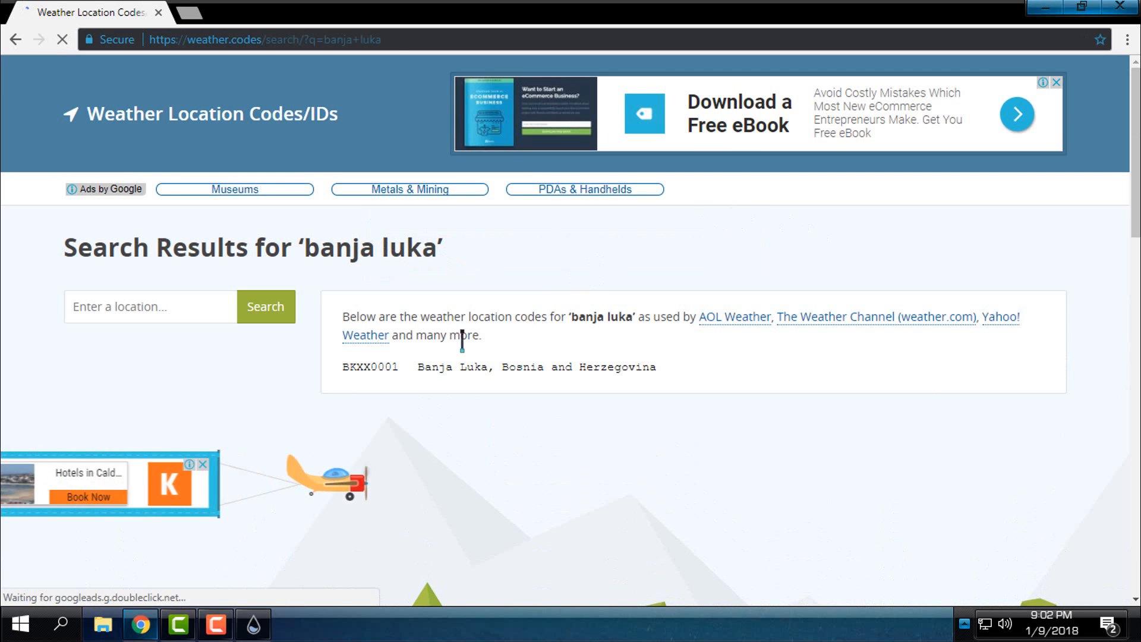
right_click(371, 368)
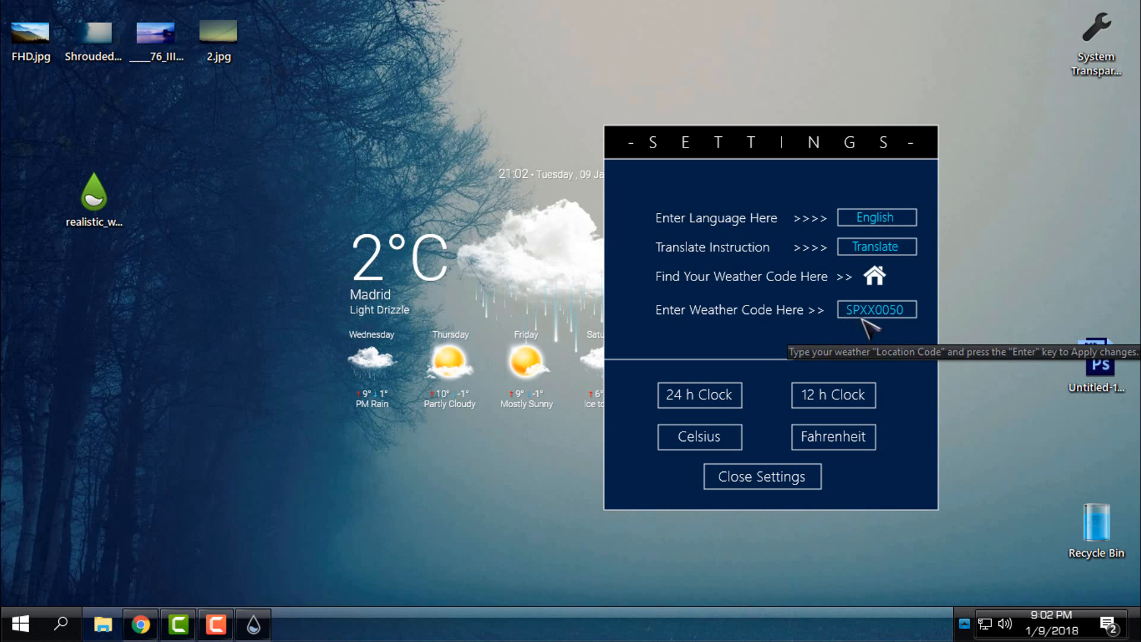
Paste BKXX0001 into the weather code field and apply it for Banja Luka.
right_click(876, 309)
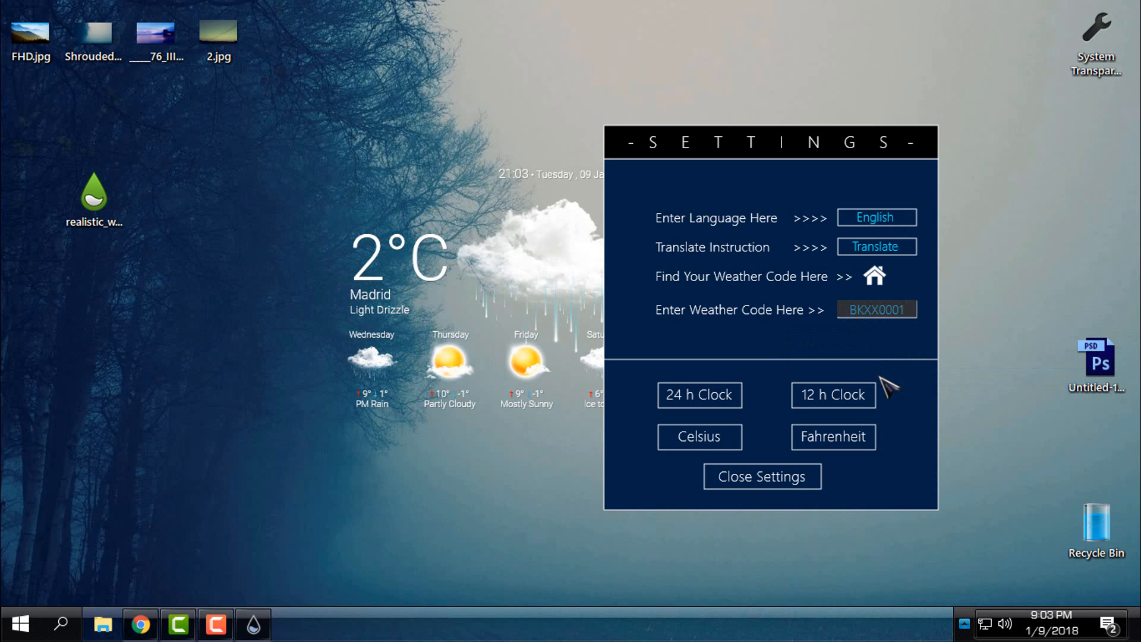
click(876, 310)
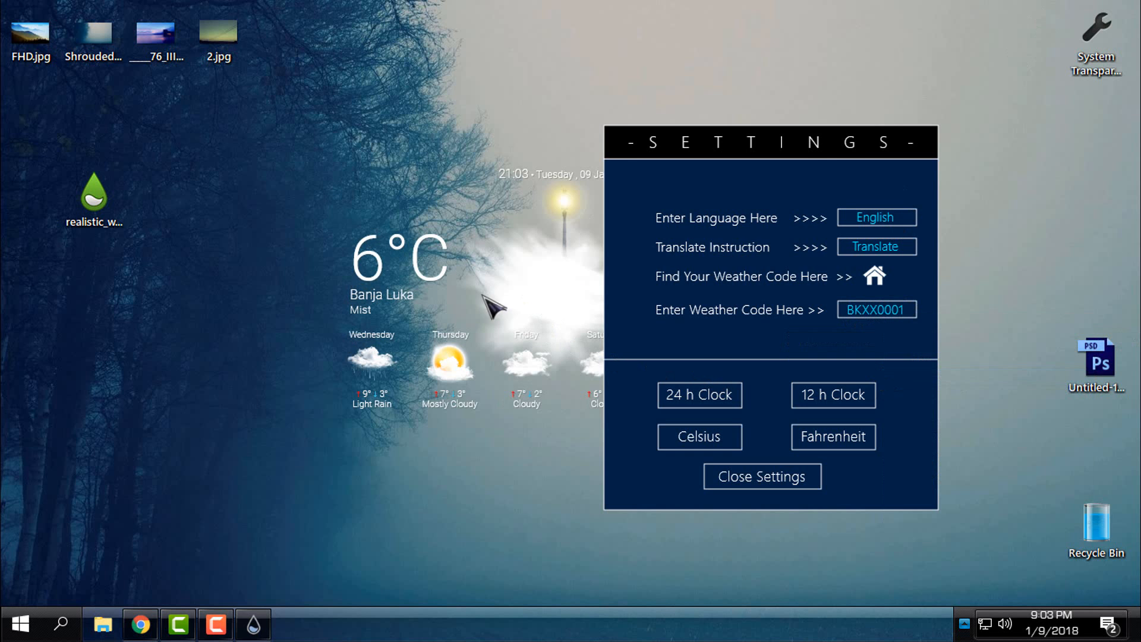
right_click(813, 368)
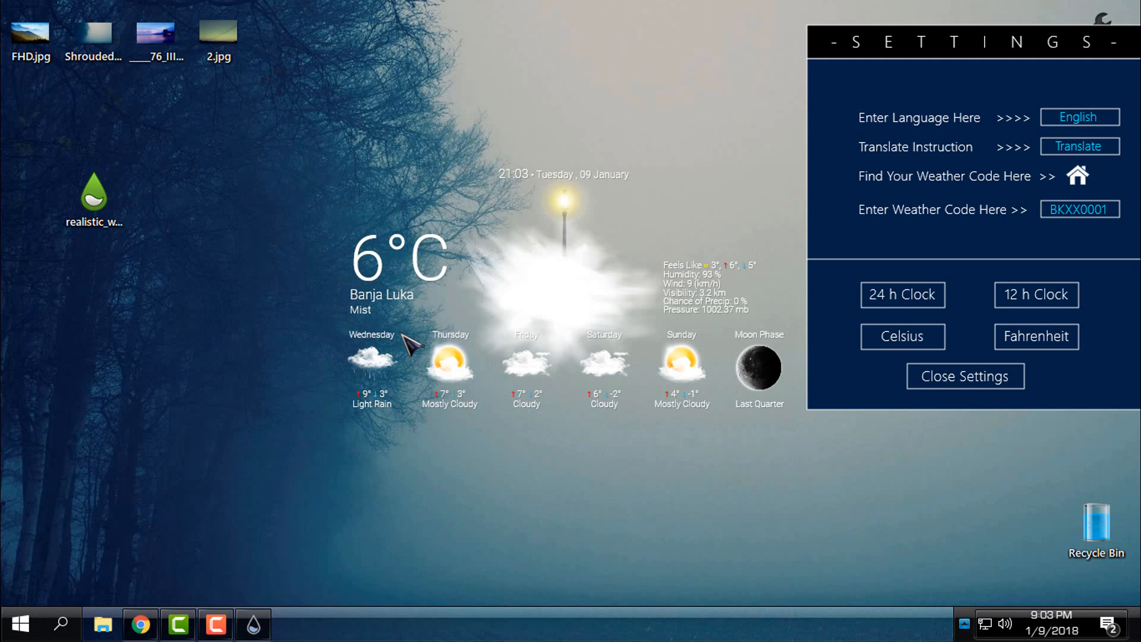
mouse_move(1012, 339)
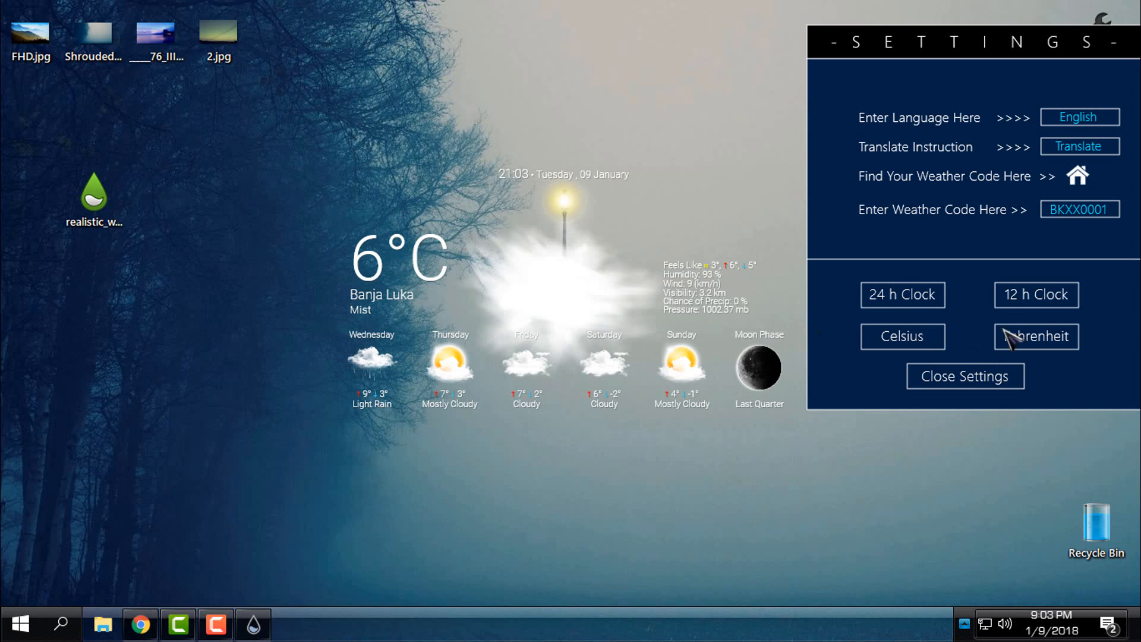
Choose 12 h Clock and Celsius, then close the skin's settings panel.
click(1036, 295)
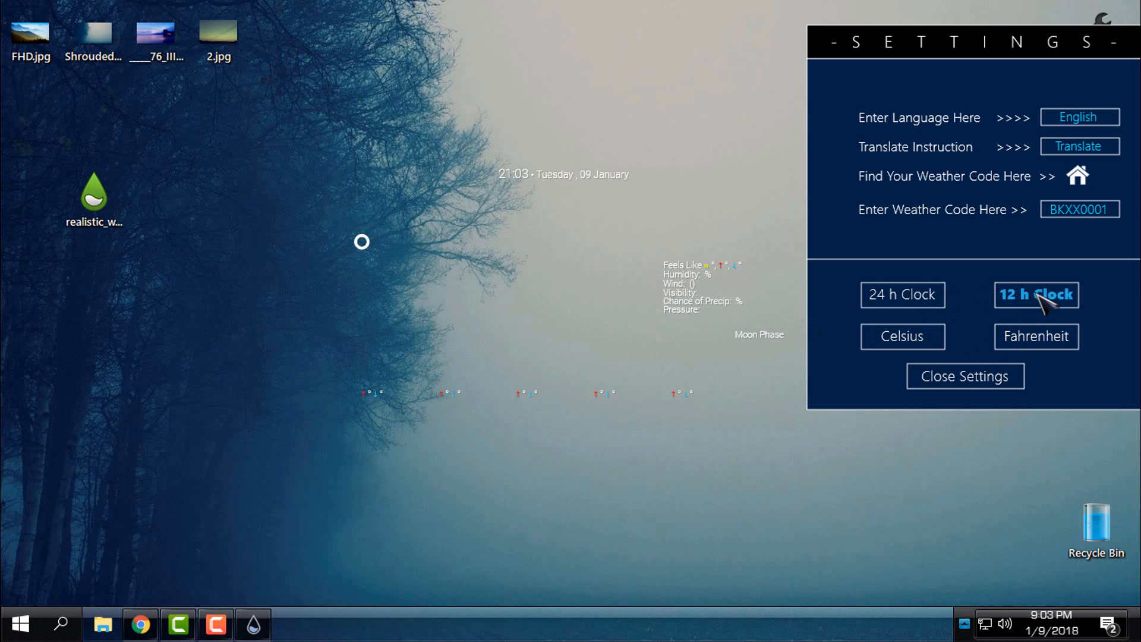
click(1036, 295)
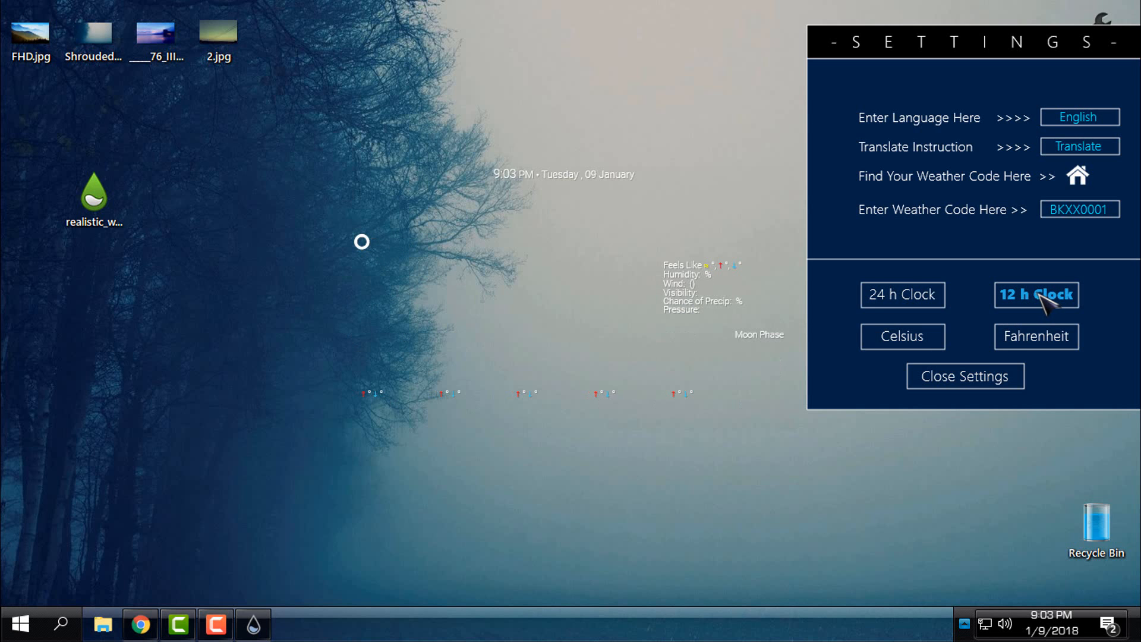
click(902, 336)
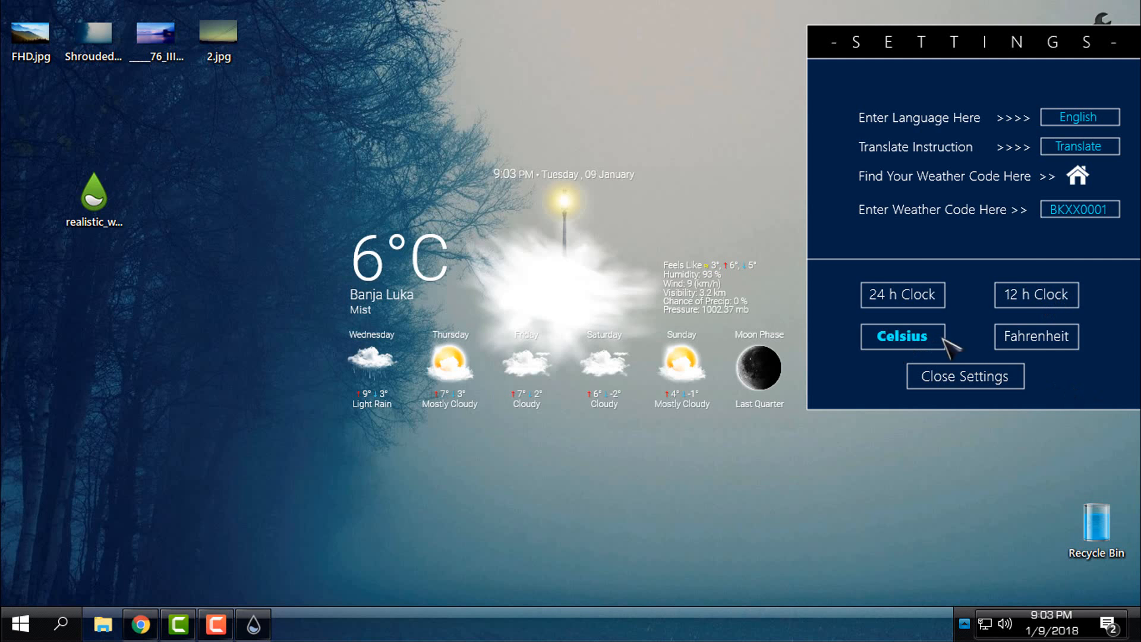
mouse_move(916, 350)
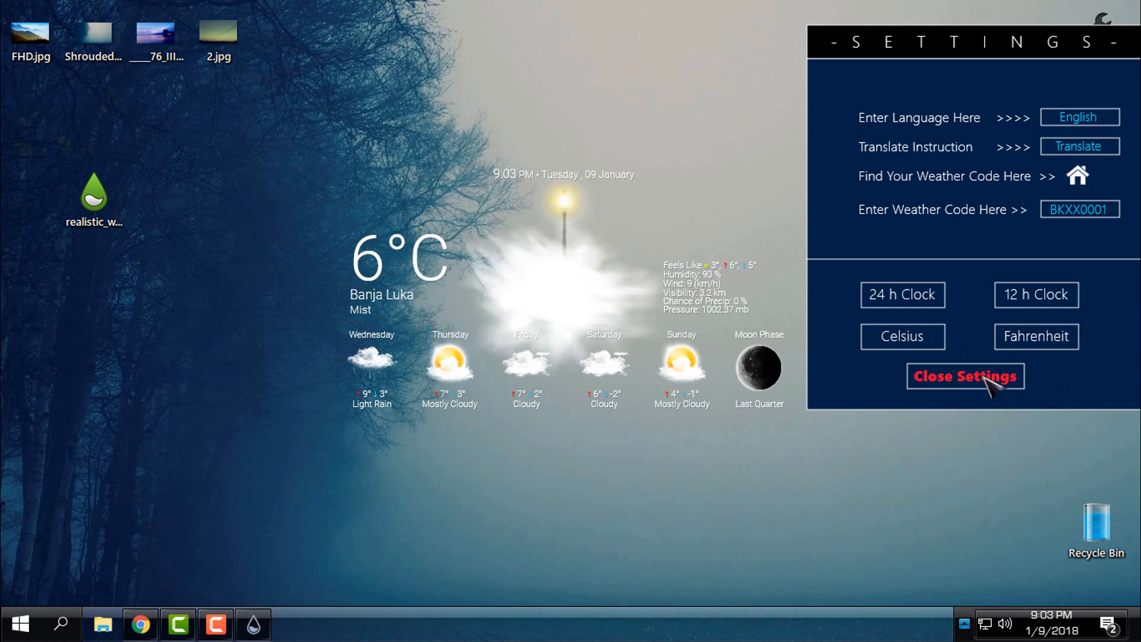
click(964, 377)
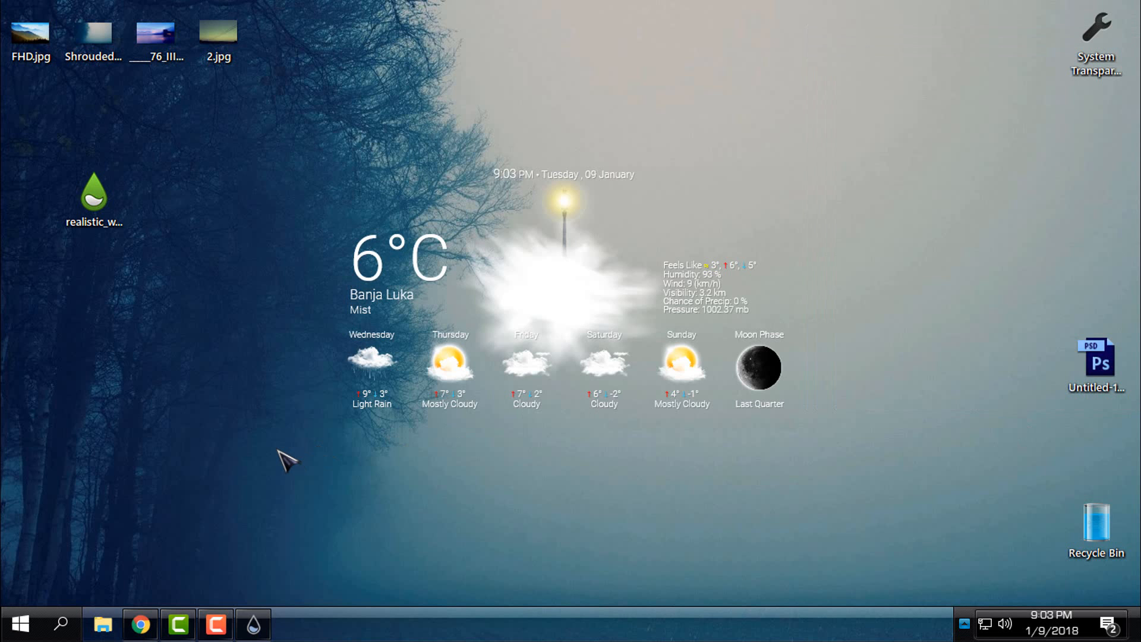
mouse_move(149, 136)
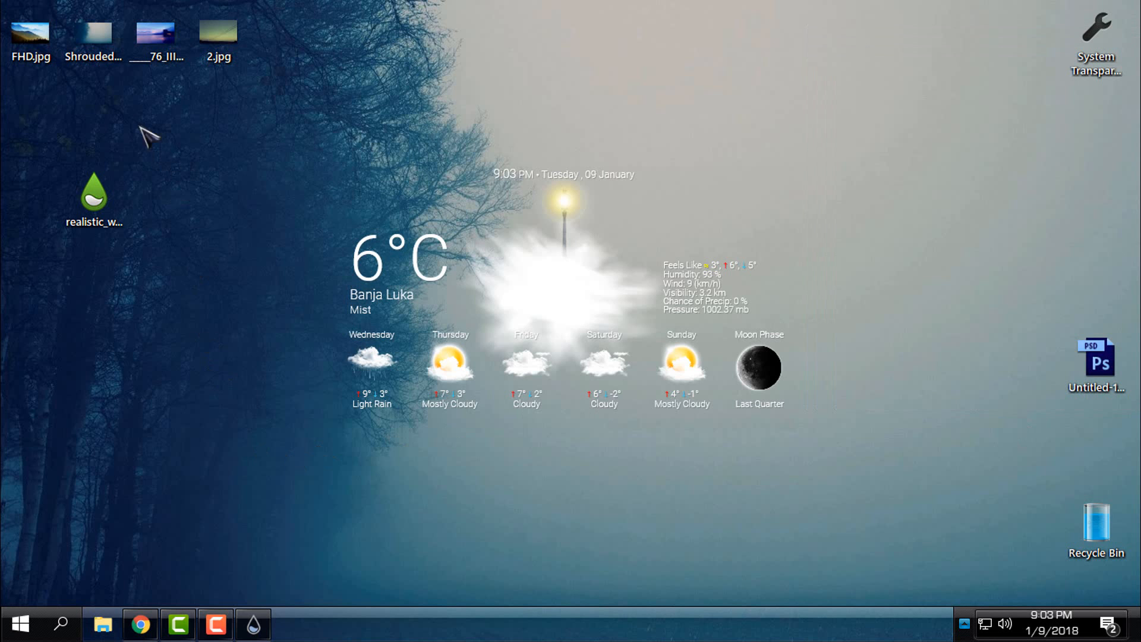
Preview wallpaper images in Photos and set the power-lines photo 2.jpg as background.
double_click(29, 35)
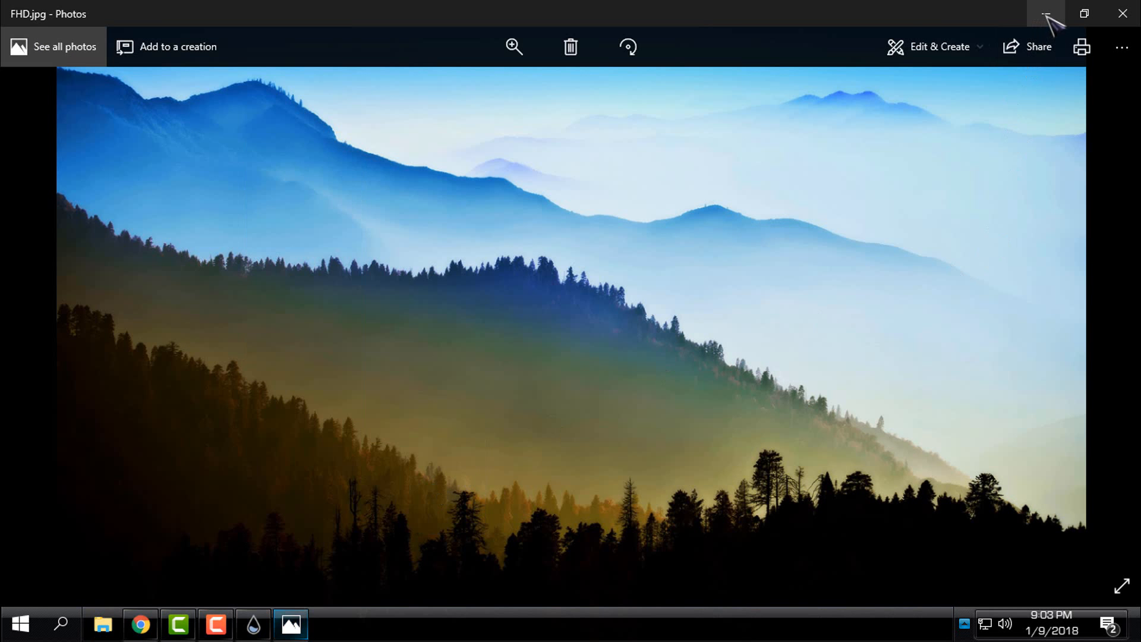
click(1047, 14)
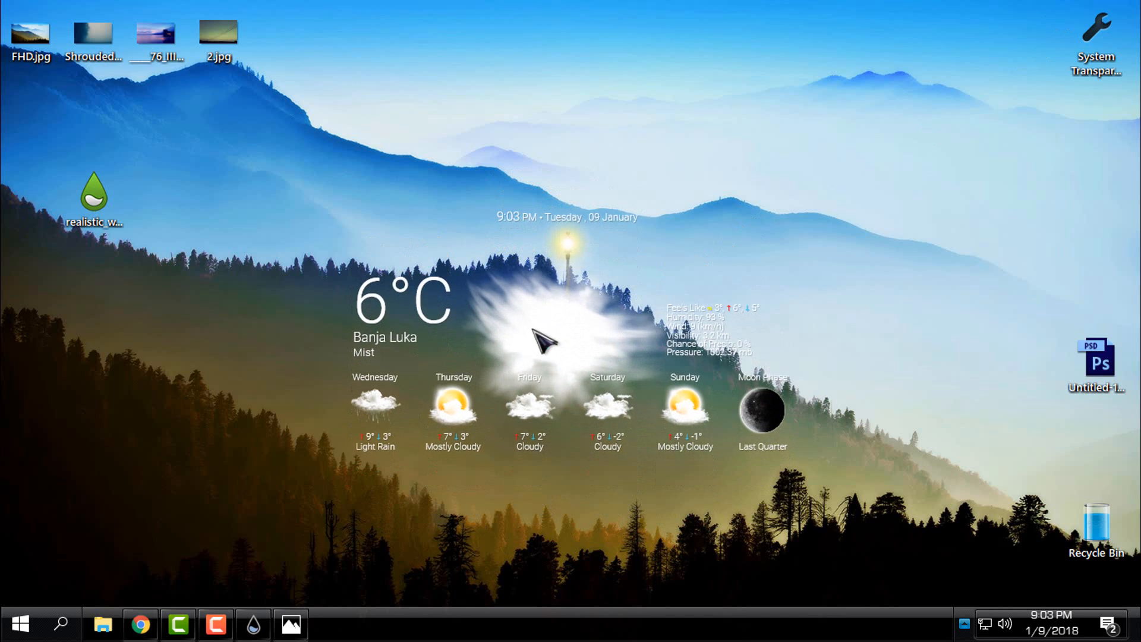
double_click(30, 33)
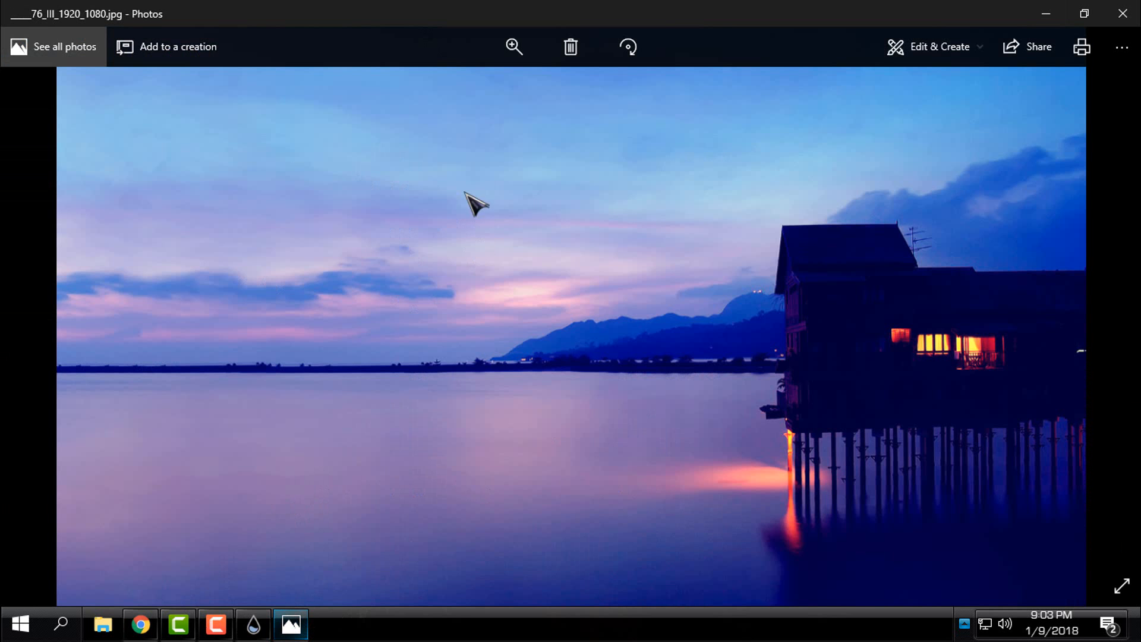
mouse_move(665, 543)
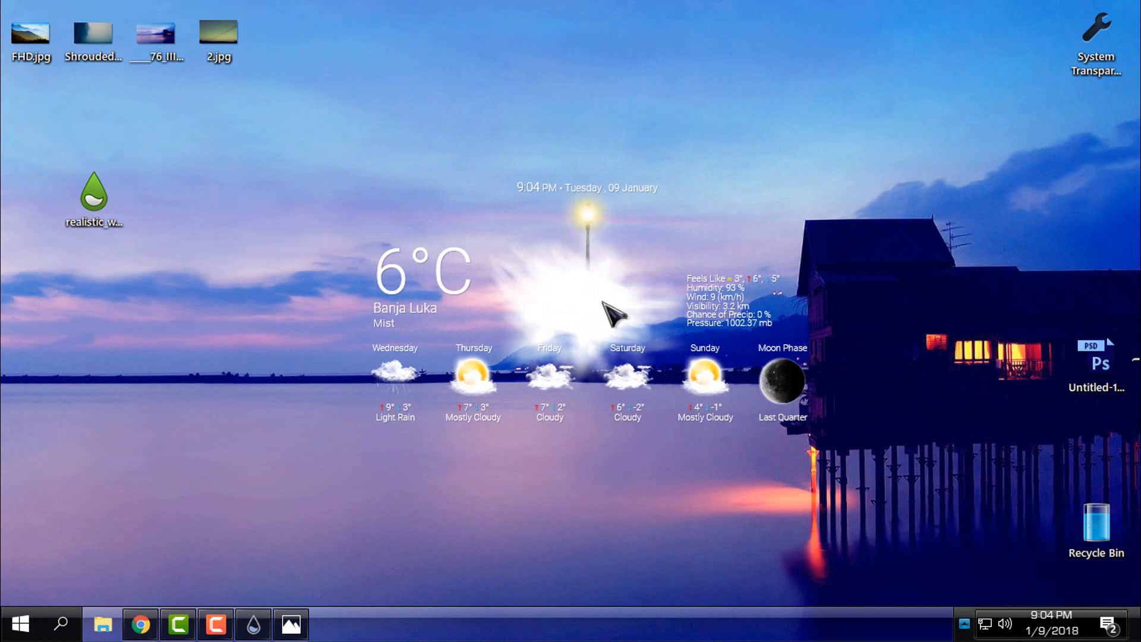
mouse_move(251, 593)
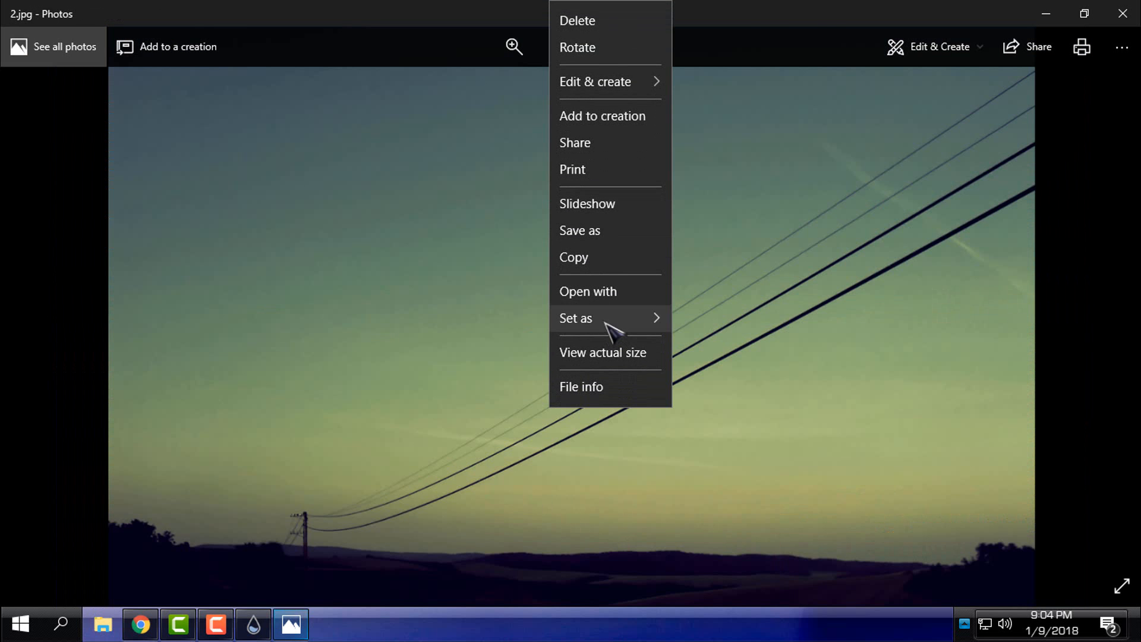
click(575, 319)
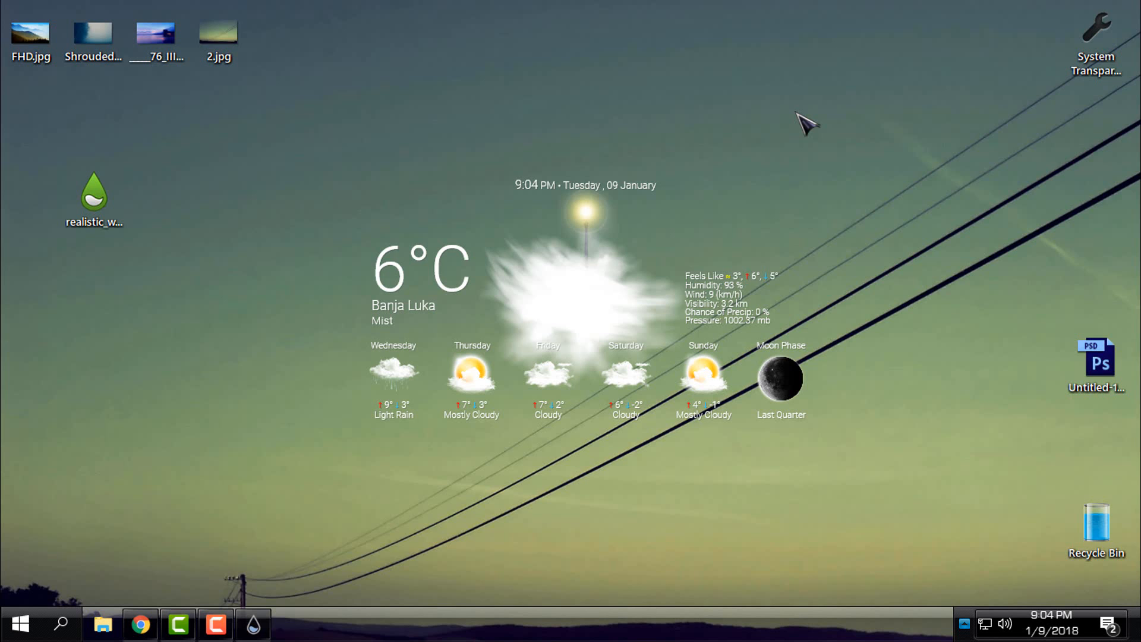
mouse_move(196, 62)
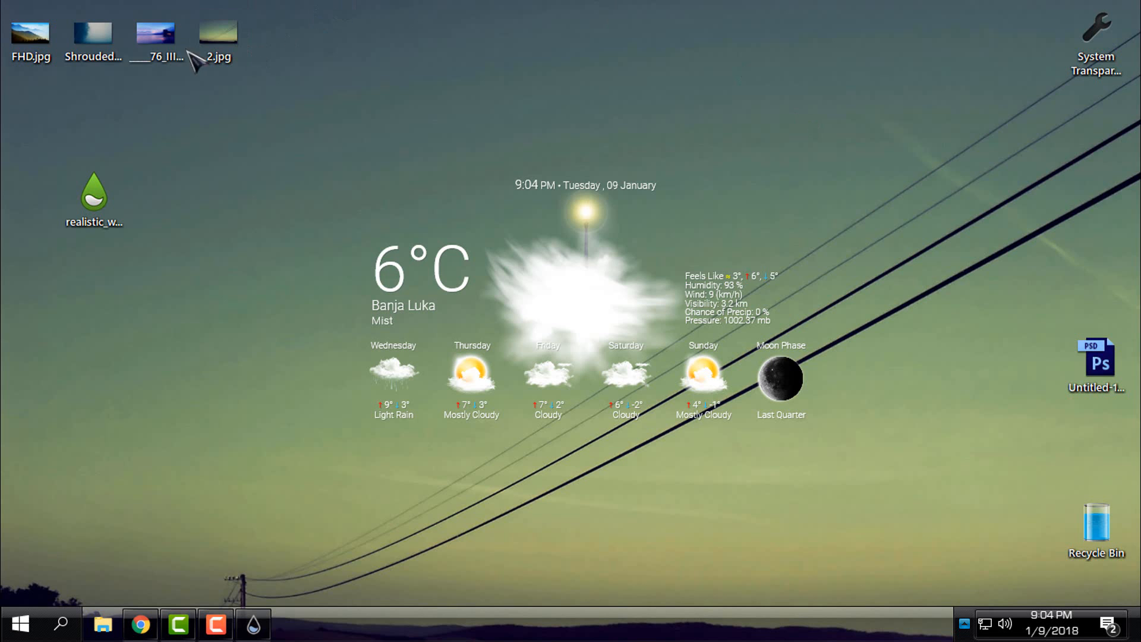
Set Shrouded_1920x1080.jpg as desktop background and head to the Documents Rainmeter folder.
double_click(93, 37)
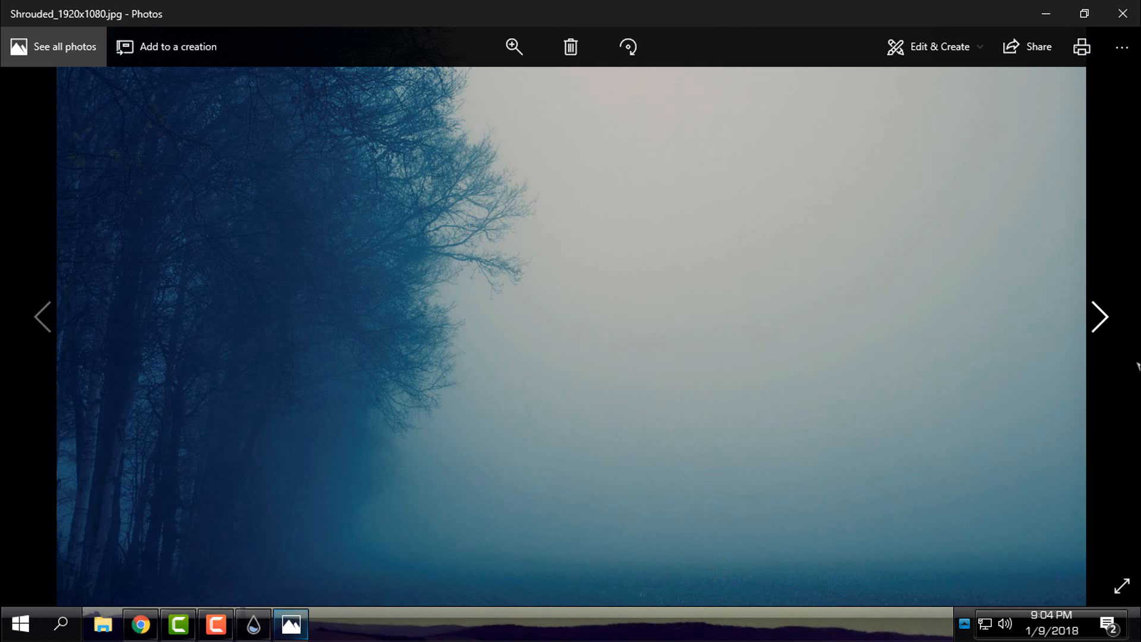
right_click(557, 244)
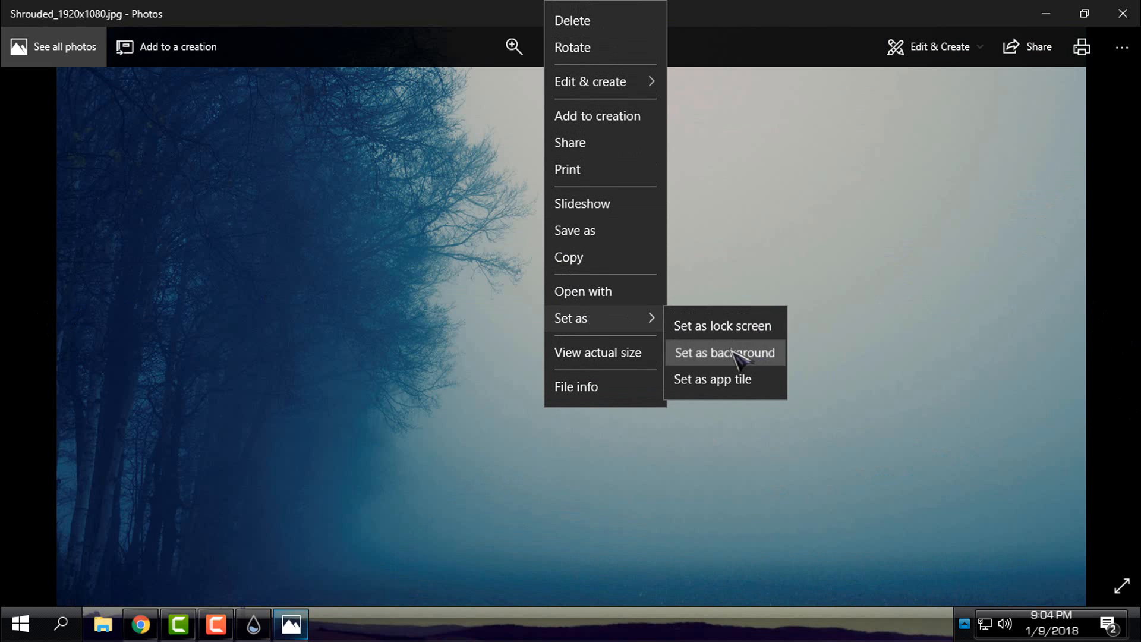
click(724, 352)
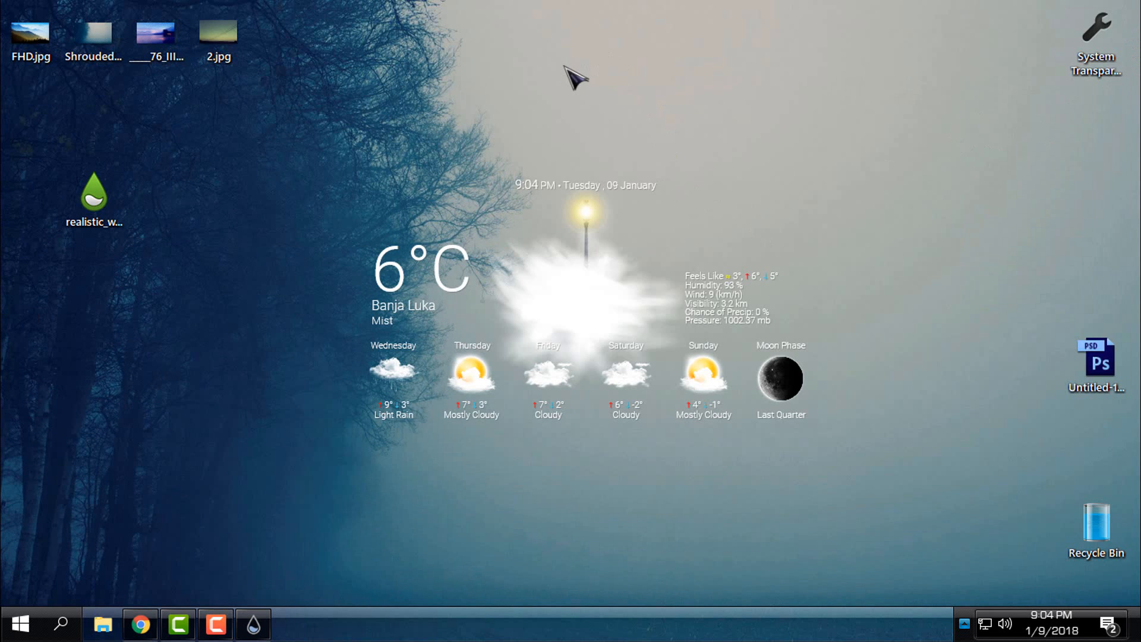
click(93, 34)
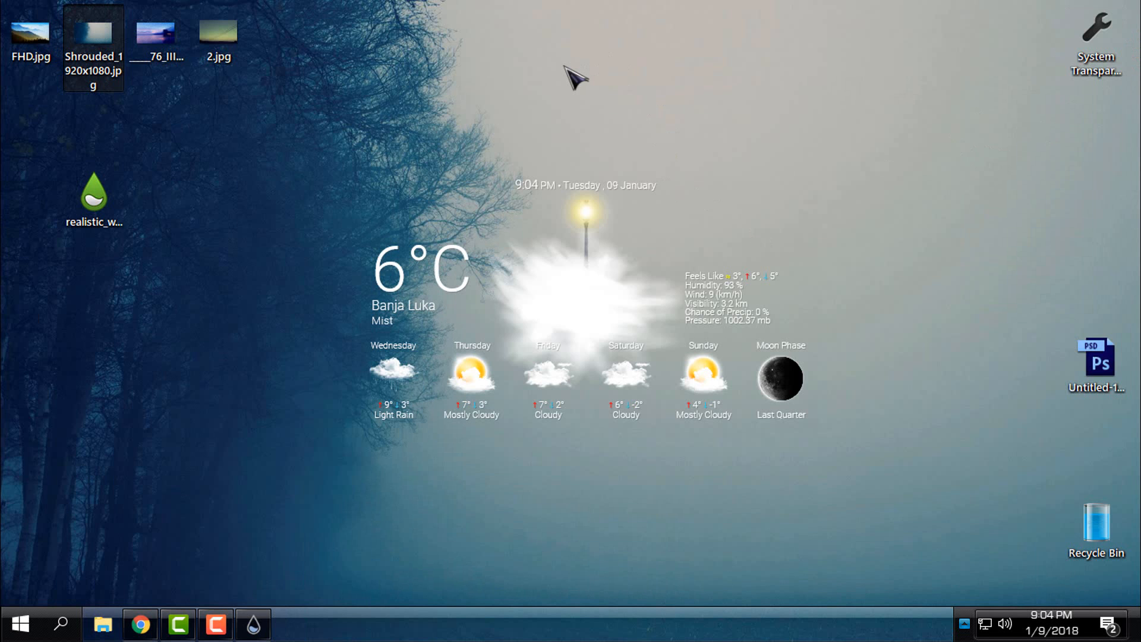
mouse_move(353, 428)
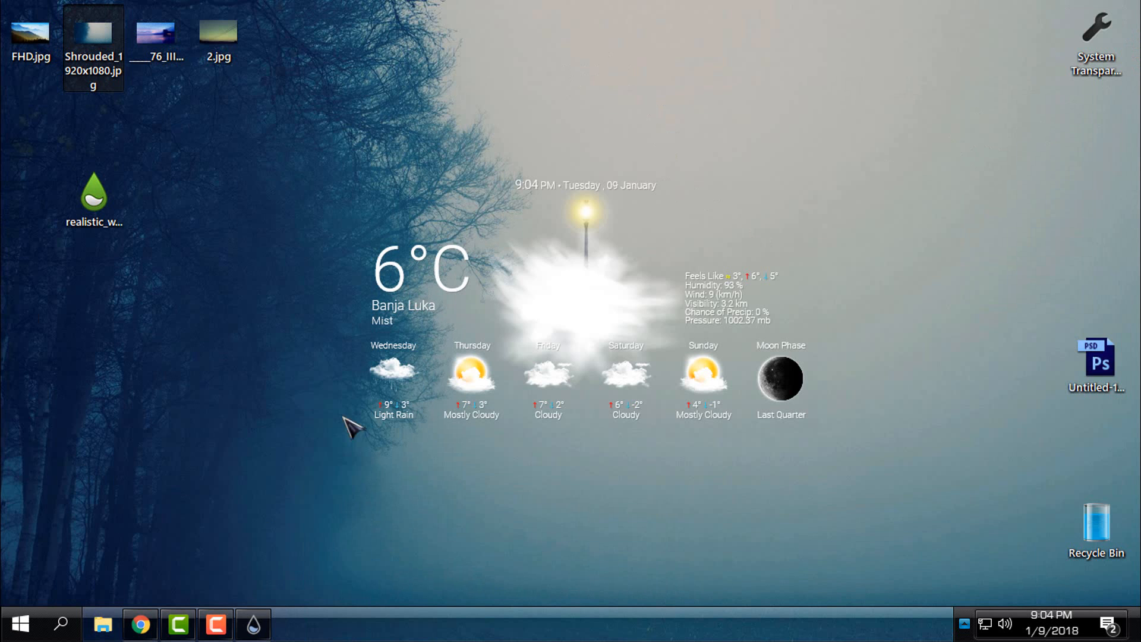
click(102, 625)
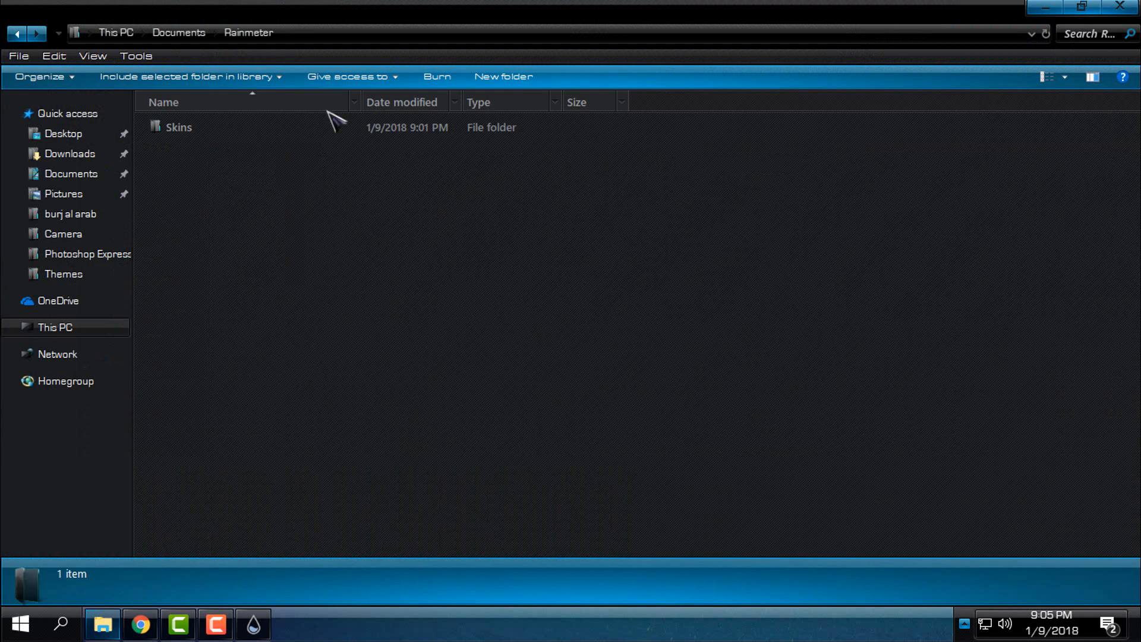
double_click(179, 127)
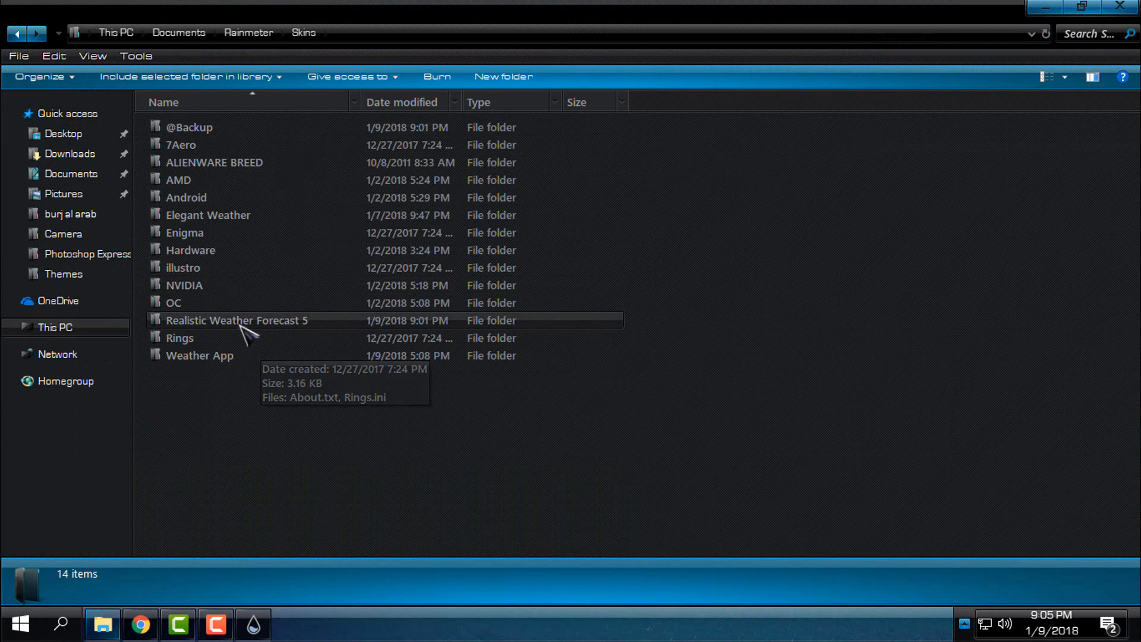
double_click(237, 320)
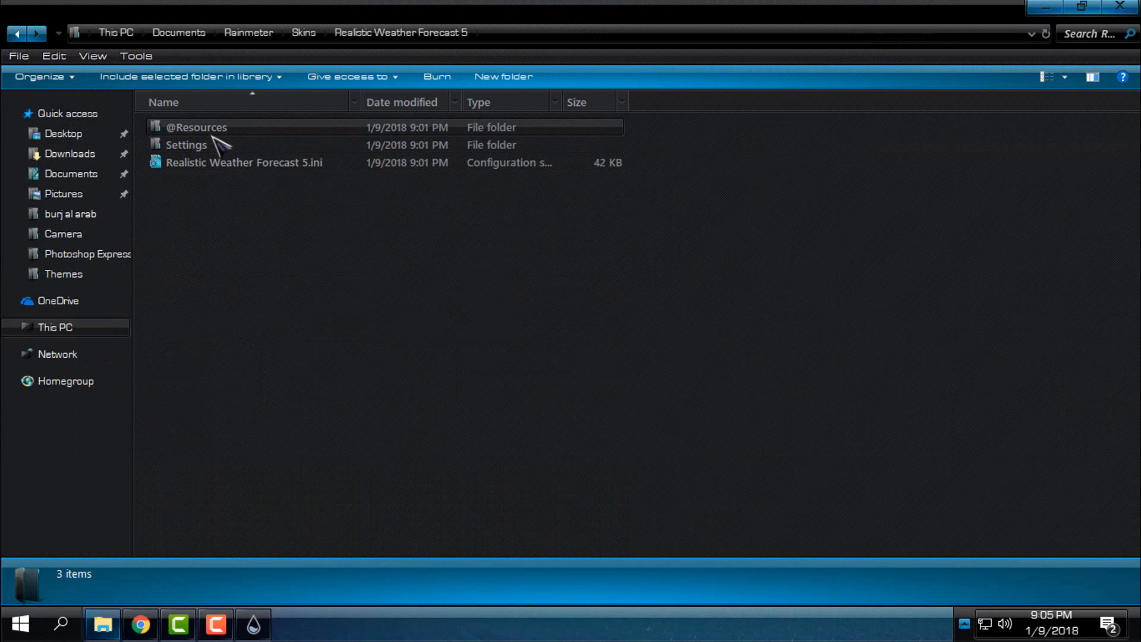
double_click(197, 127)
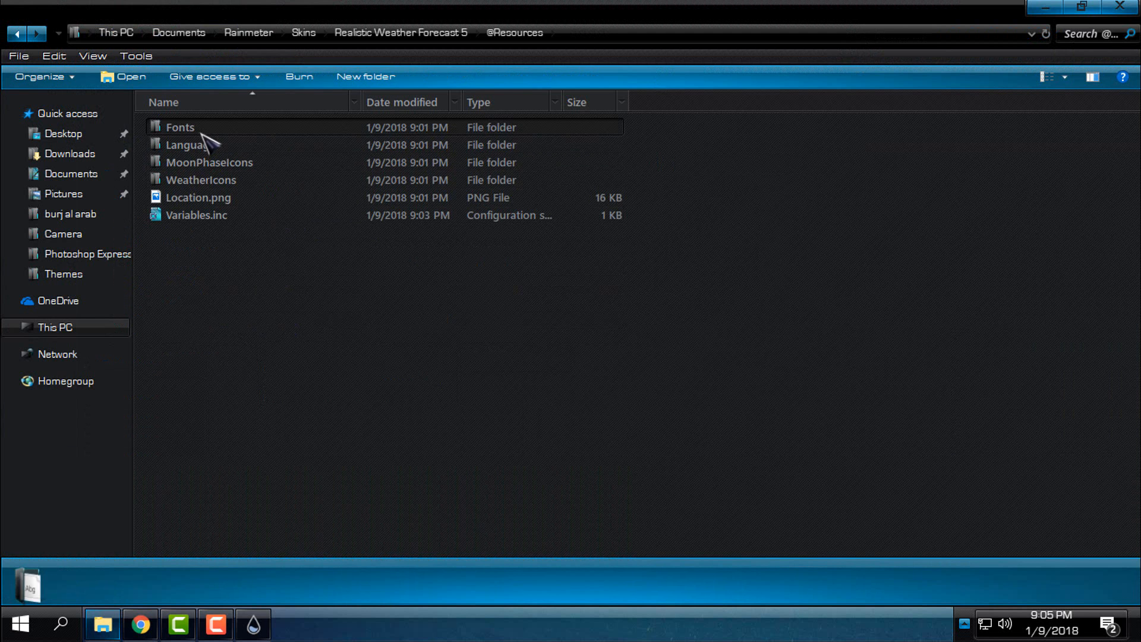
right_click(203, 127)
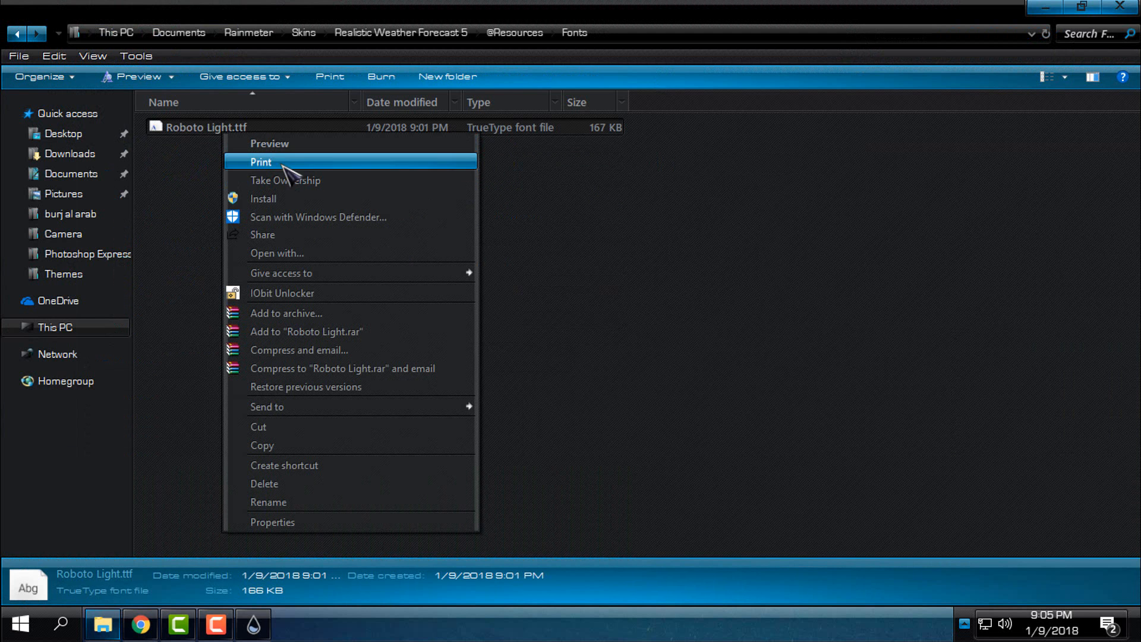
click(263, 199)
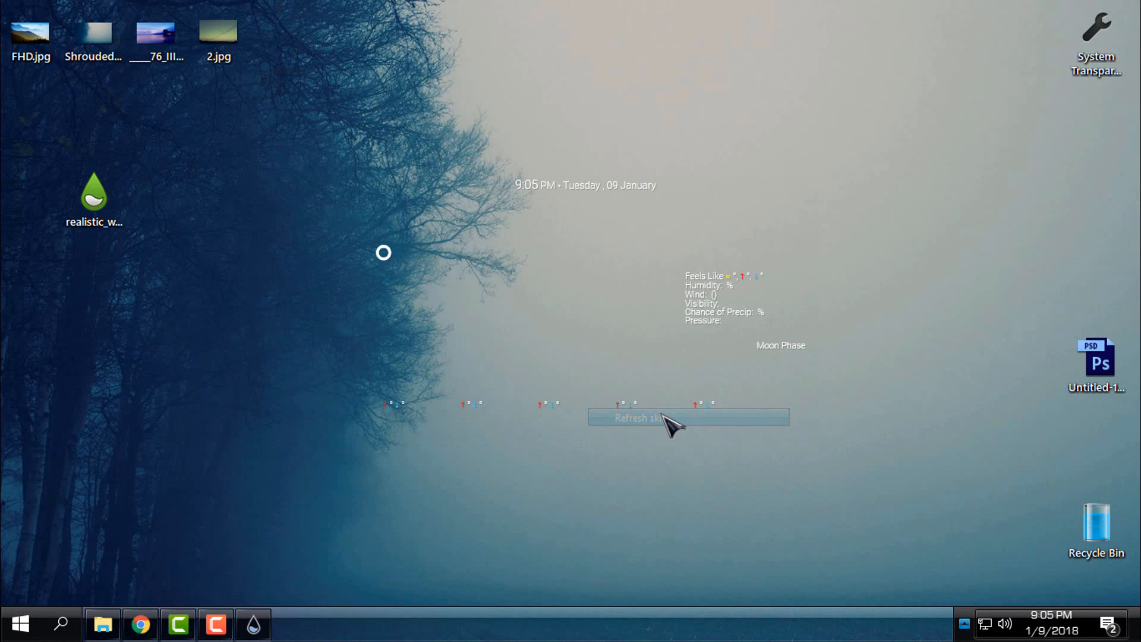
Refresh the weather skin so Banja Luka's readings redraw with Roboto.
click(638, 418)
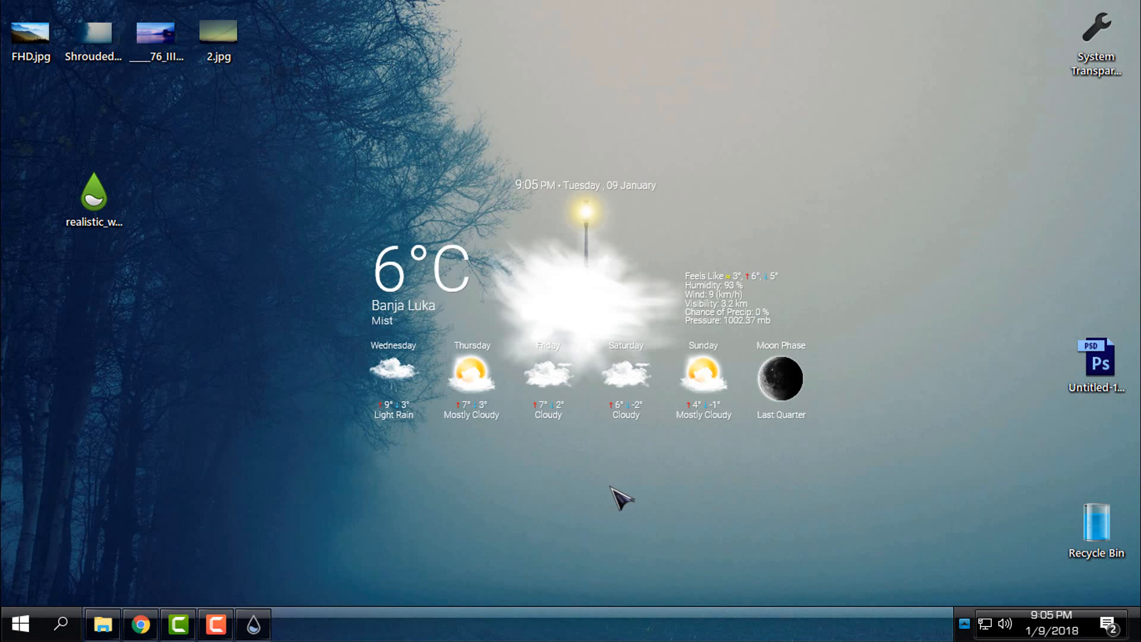
mouse_move(473, 397)
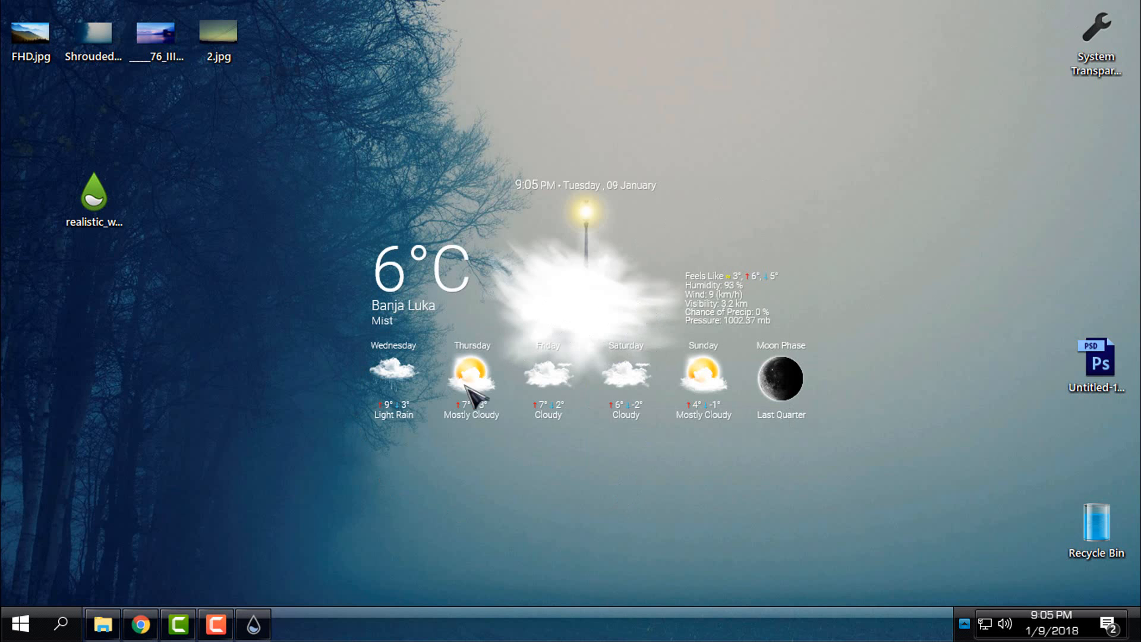
click(102, 624)
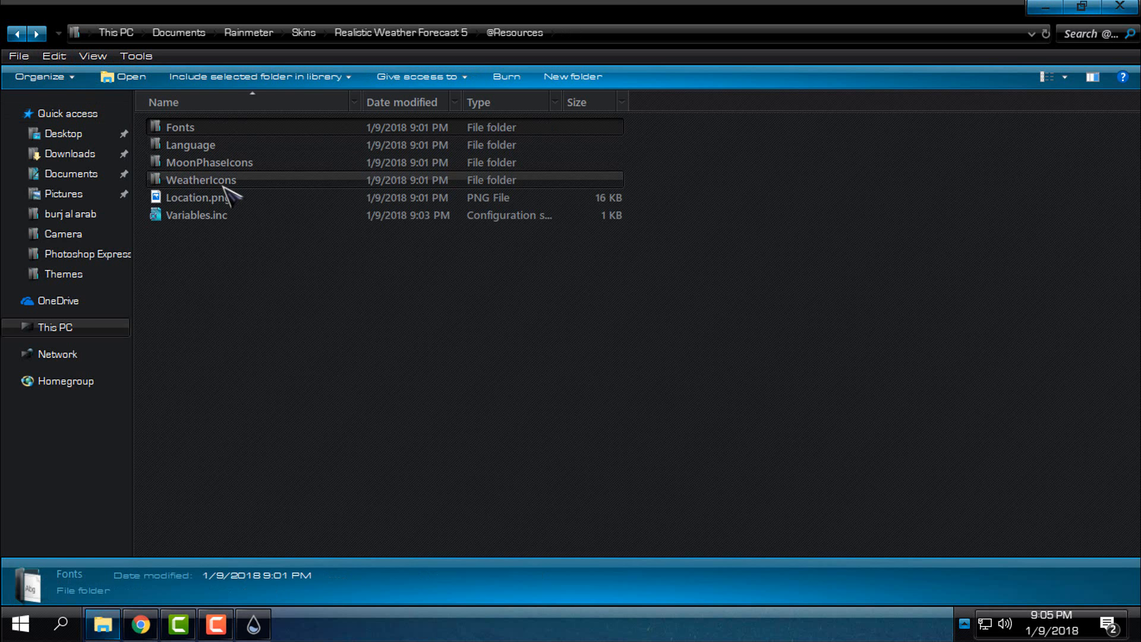
Open the skin's WeatherIcons folder in File Explorer to view its 52 weather icon images.
double_click(201, 180)
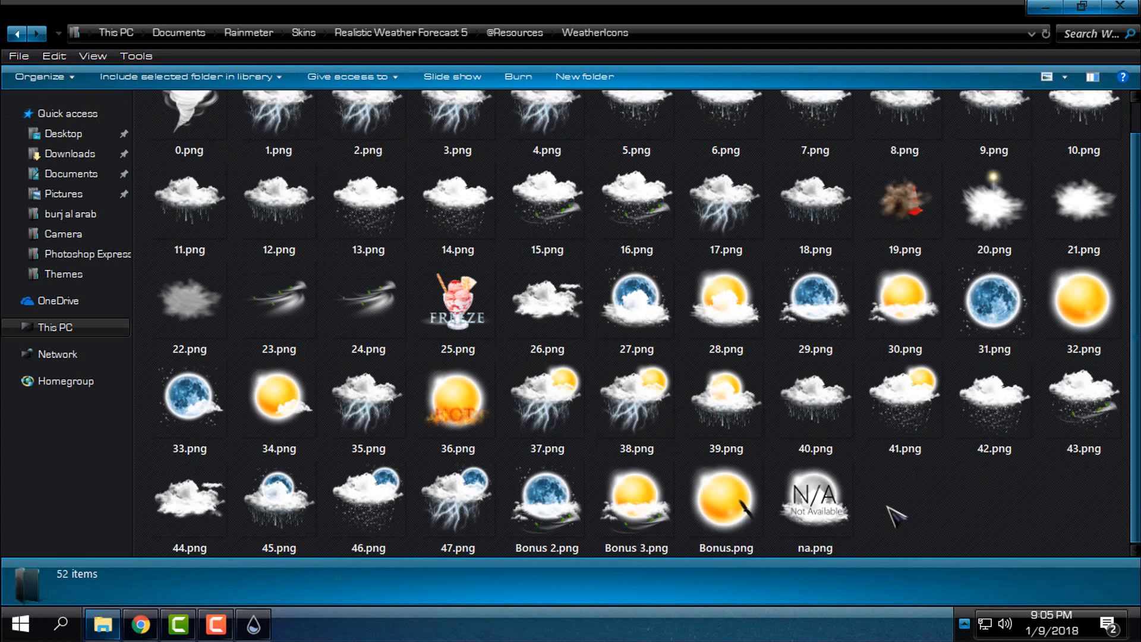
mouse_move(899, 510)
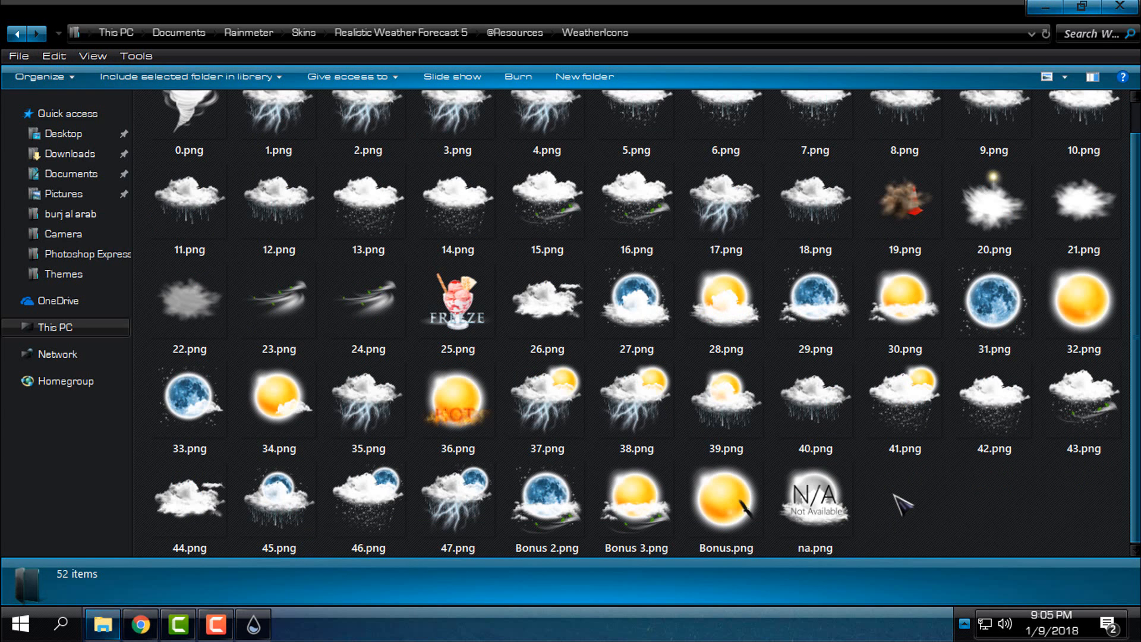
click(546, 498)
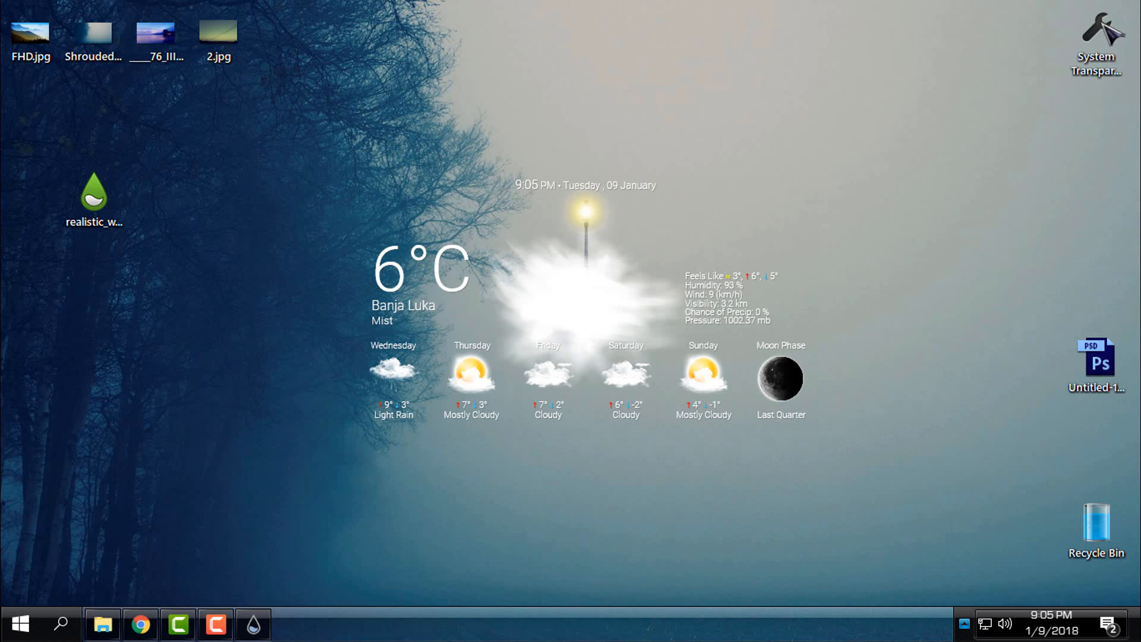
mouse_move(756, 240)
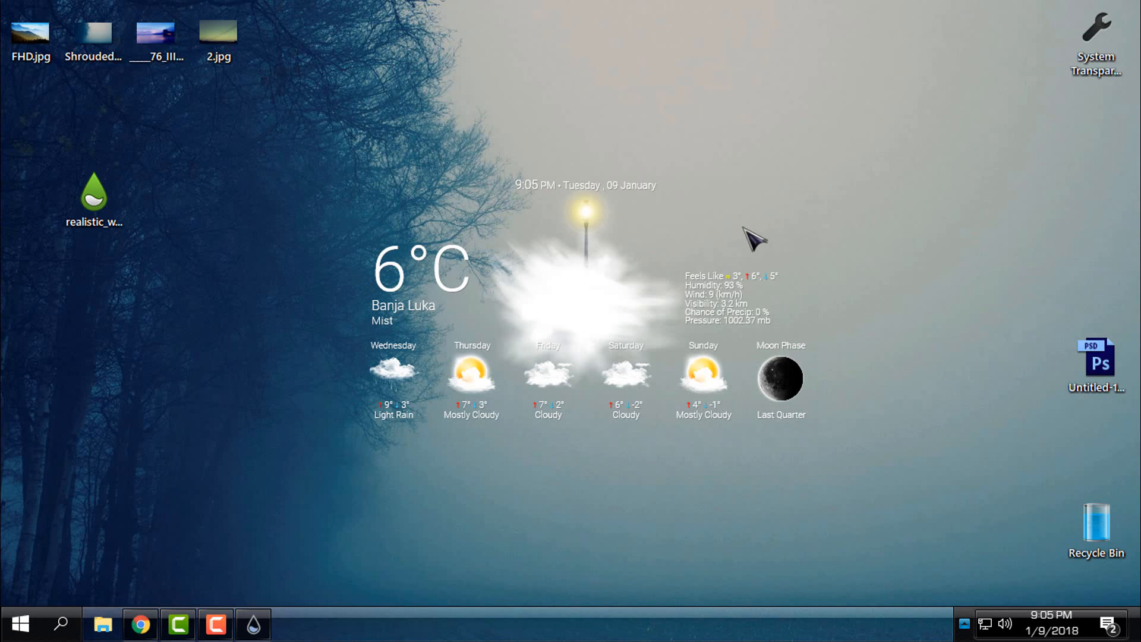